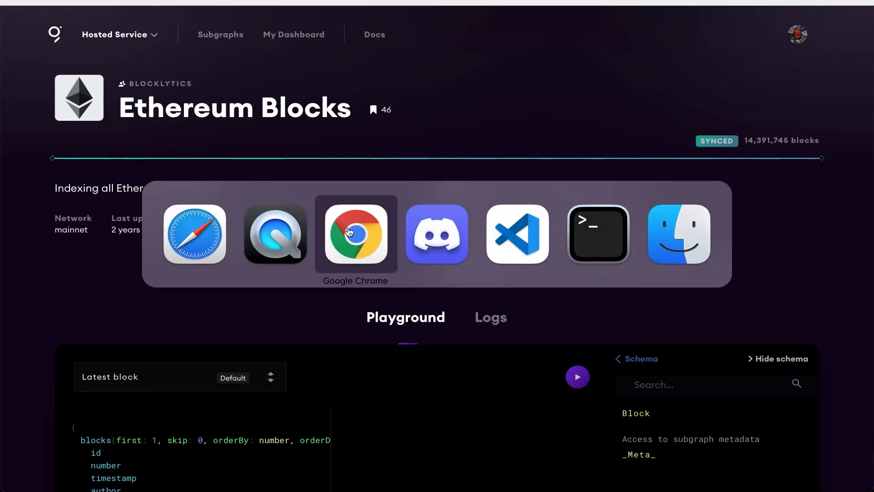
# Bring Chrome forward to view the Gnosis Safe balance of about 15,000 GRT
pyautogui.click(356, 234)
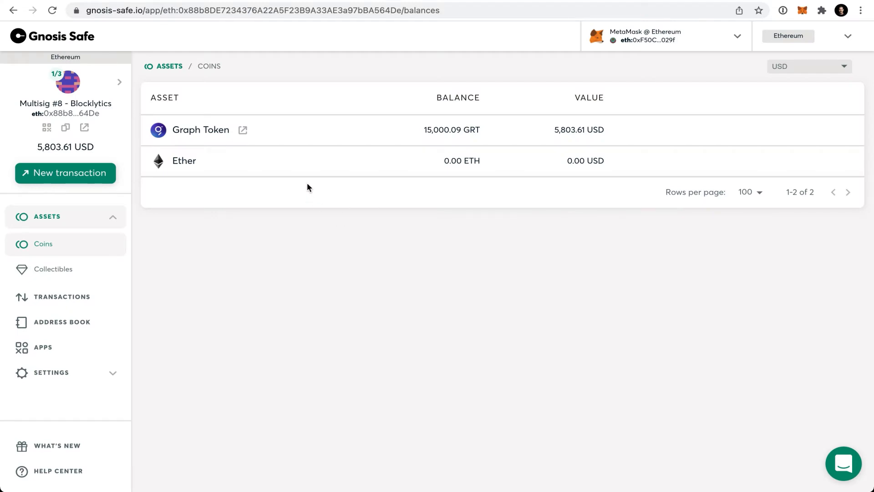
pyautogui.moveTo(194, 271)
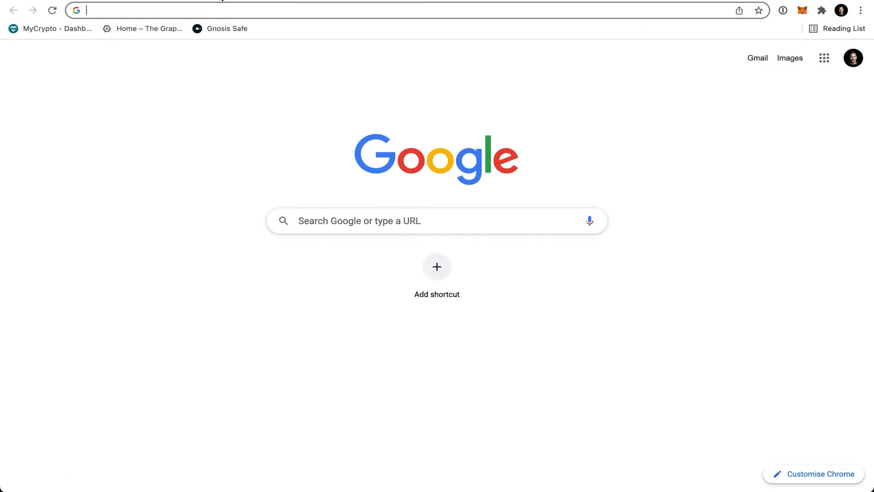
# Go to thegraph.com/studio and begin connecting with a Gnosis Safe multisig
pyautogui.write('thegraph.com/studio/')
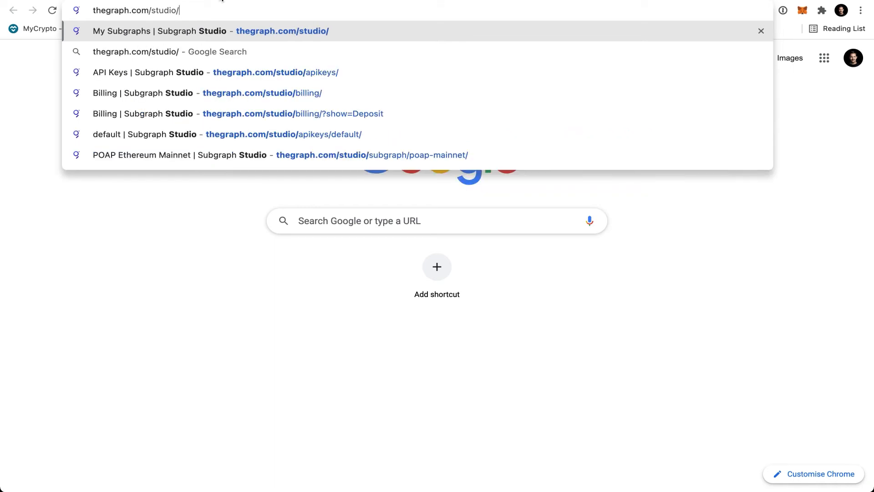
pyautogui.press('Enter')
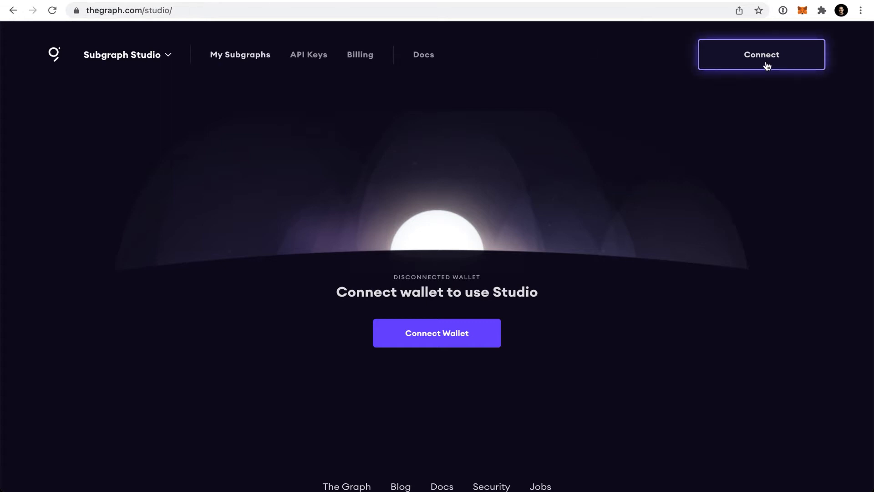
pyautogui.click(437, 333)
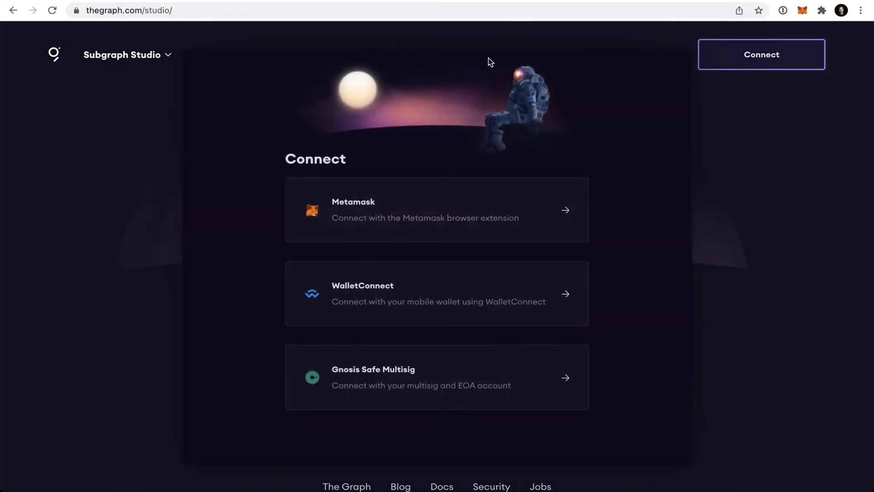
pyautogui.moveTo(447, 378)
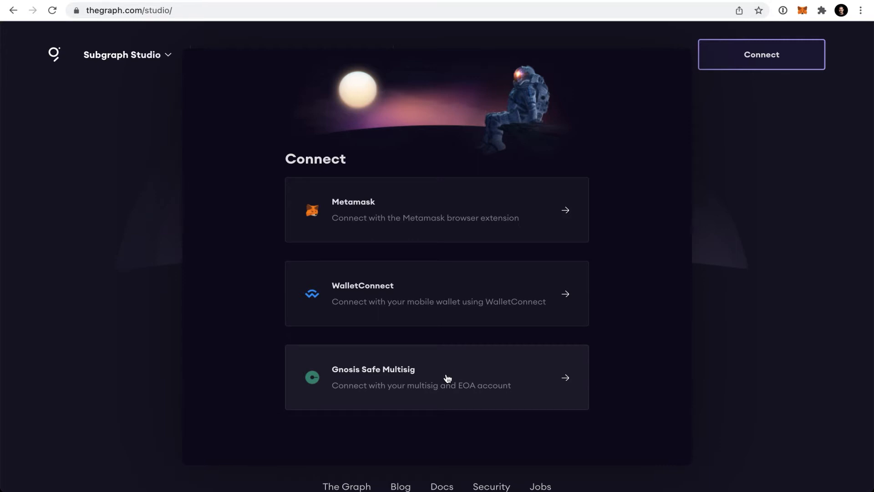
pyautogui.click(437, 377)
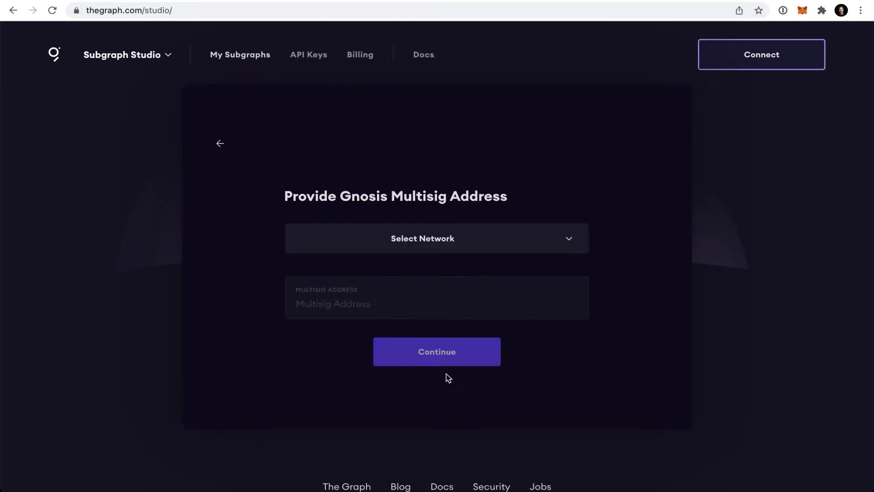
pyautogui.click(437, 238)
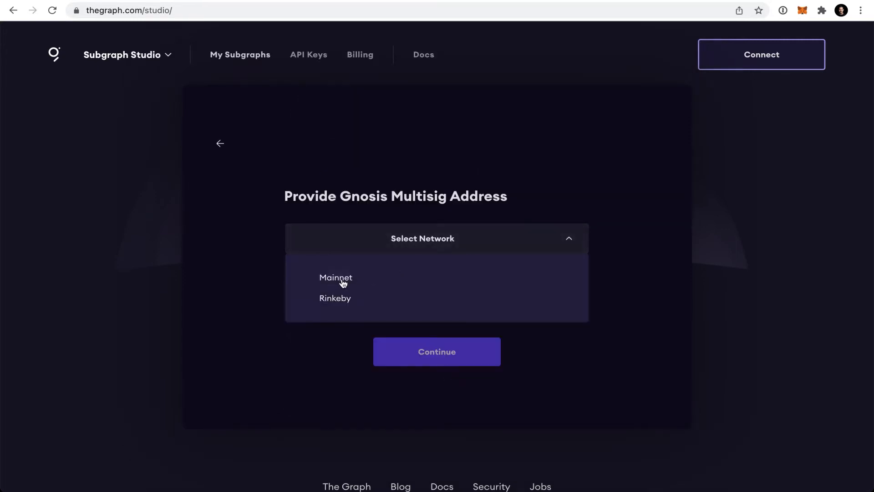
pyautogui.click(335, 278)
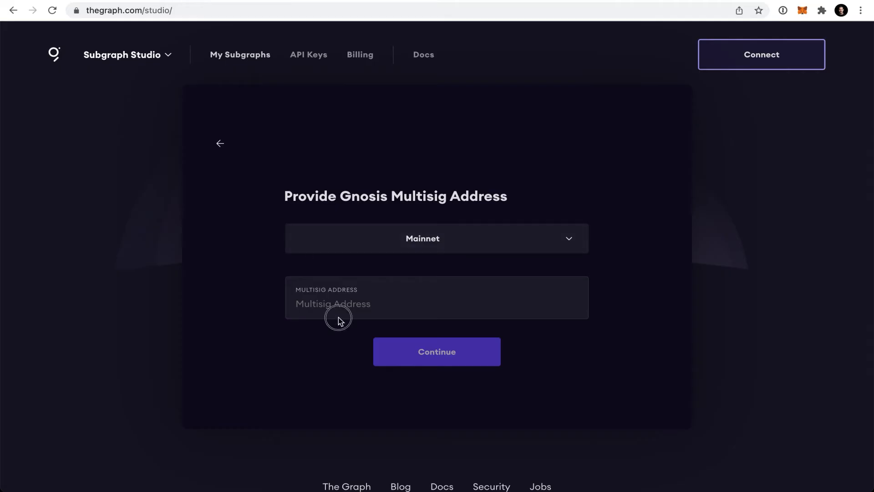
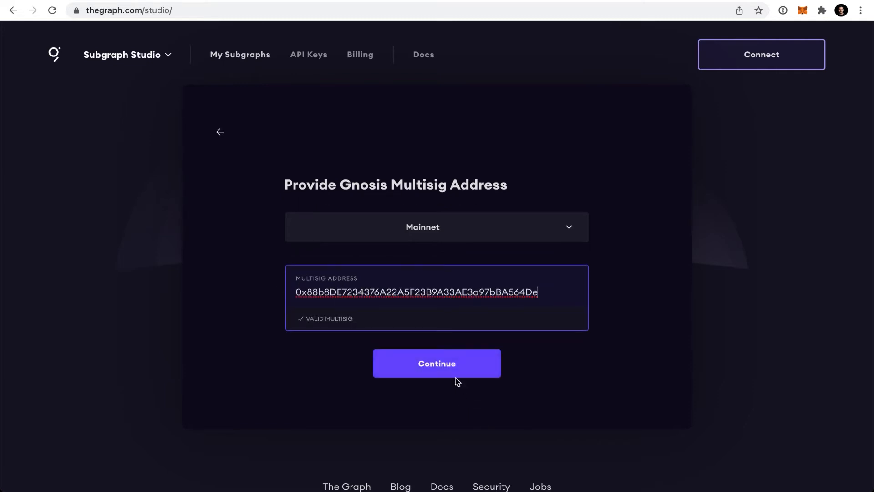
# Submit the address, choose MetaMask as signer and sign the Studio login message
pyautogui.click(437, 363)
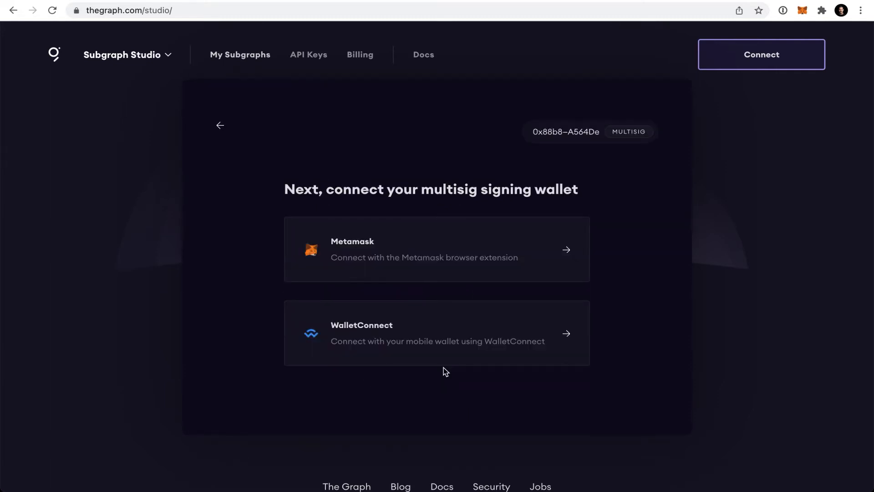
pyautogui.moveTo(454, 304)
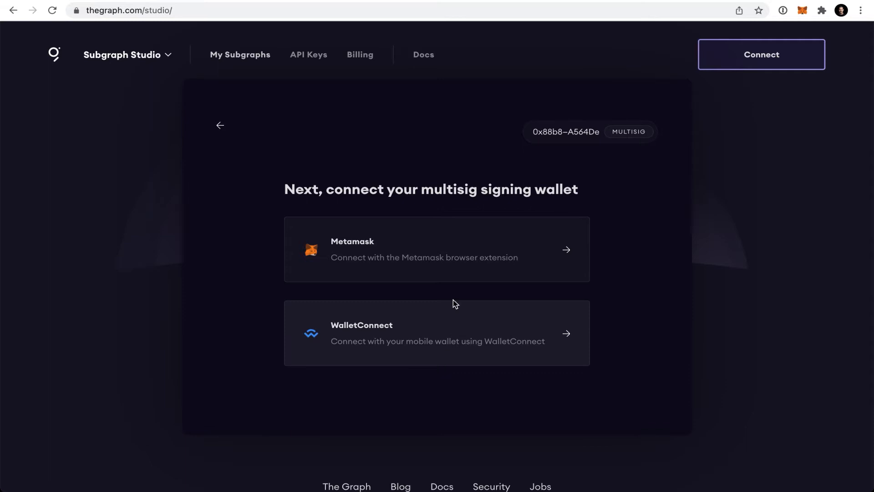
pyautogui.moveTo(453, 241)
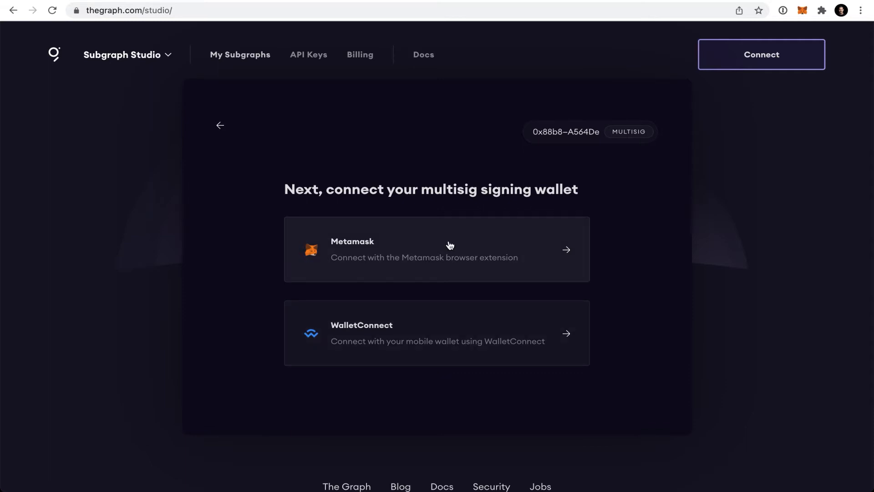
pyautogui.moveTo(450, 248)
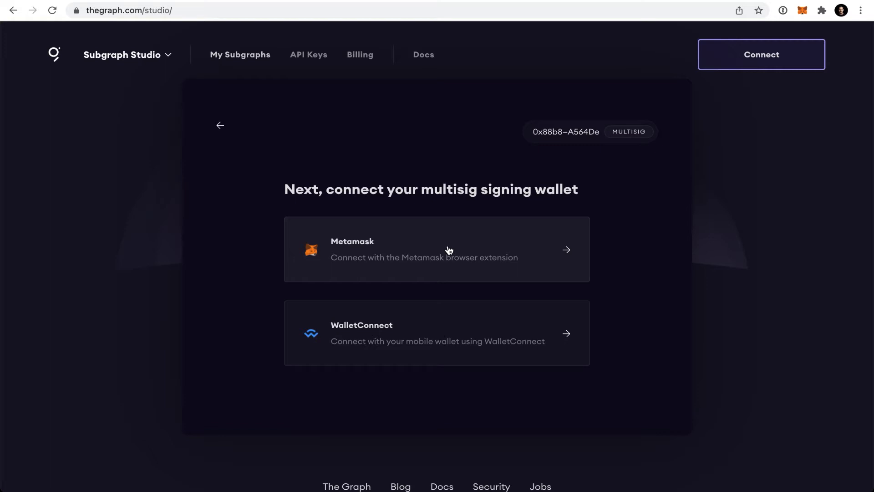
pyautogui.click(436, 249)
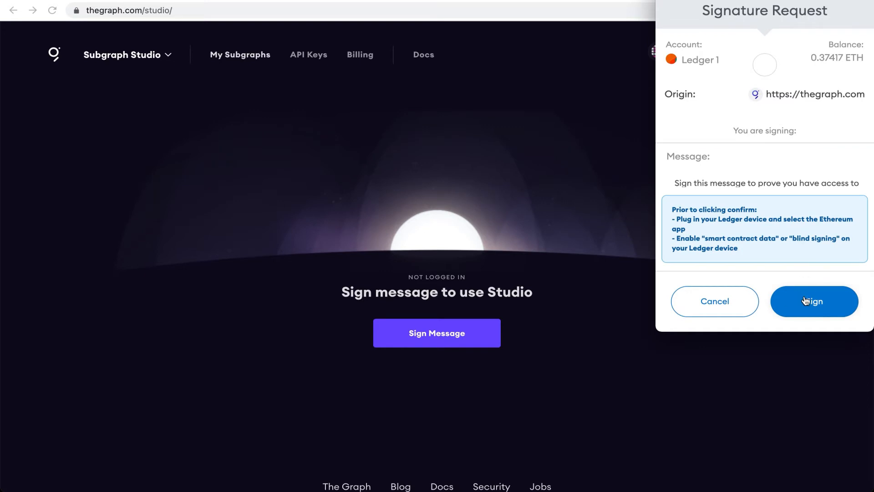
pyautogui.click(814, 301)
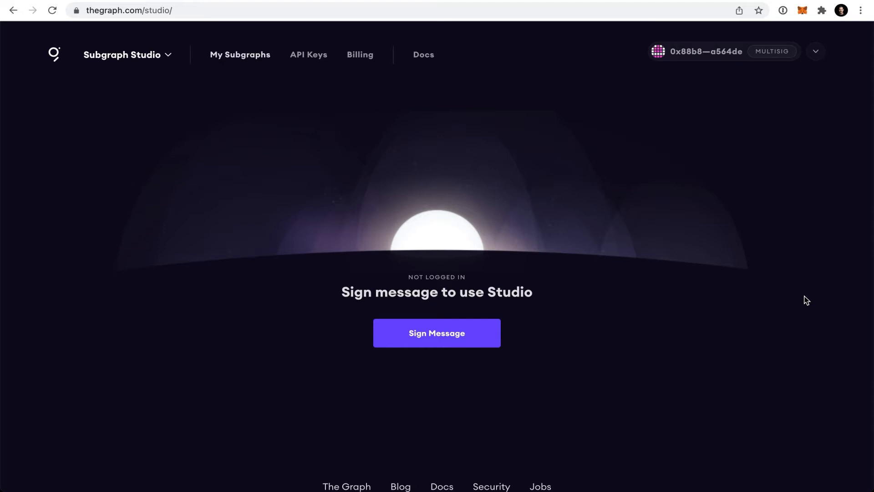
pyautogui.click(436, 333)
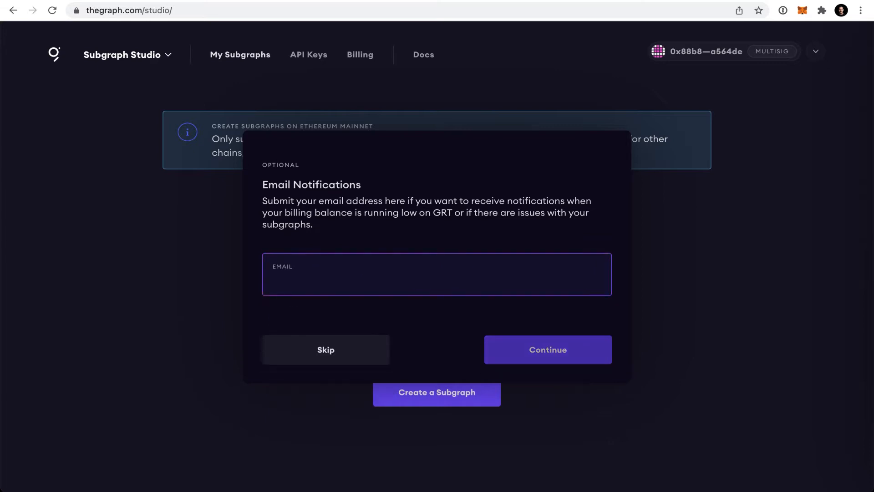
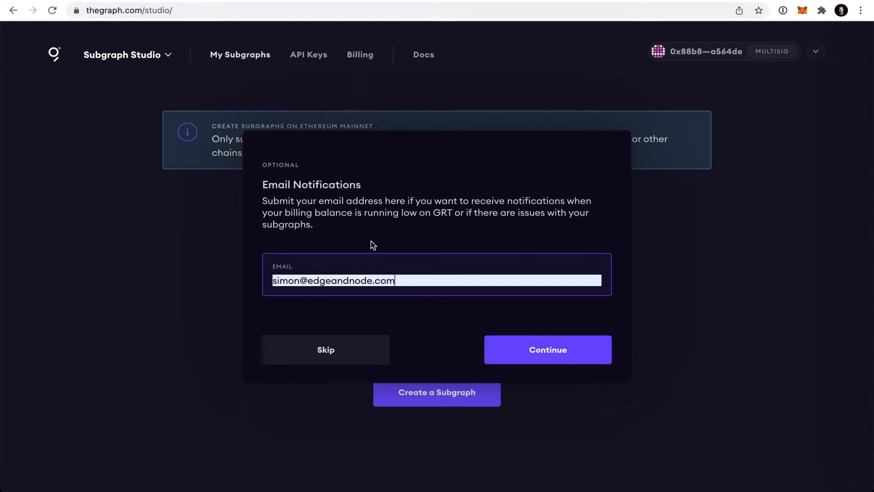
pyautogui.moveTo(530, 327)
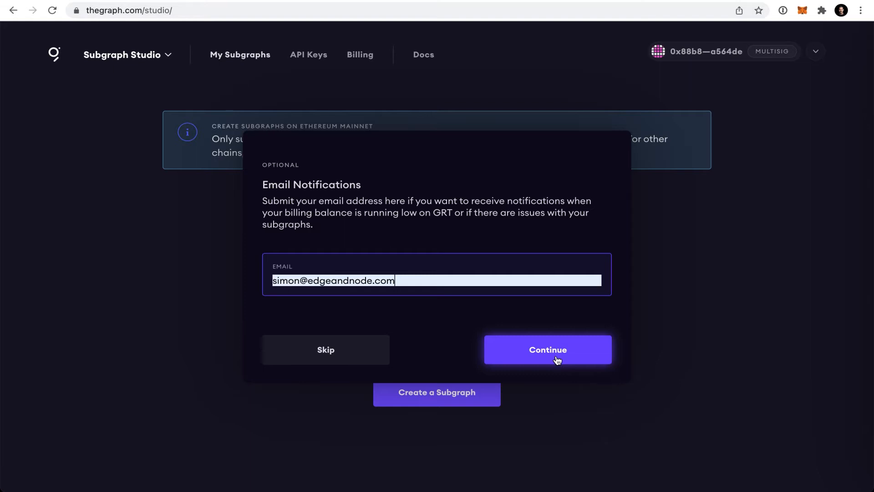
pyautogui.click(547, 350)
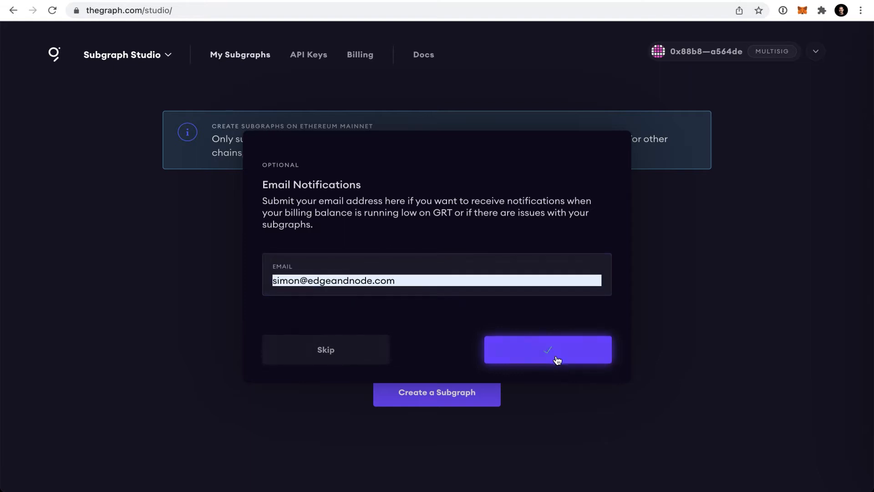
pyautogui.click(548, 349)
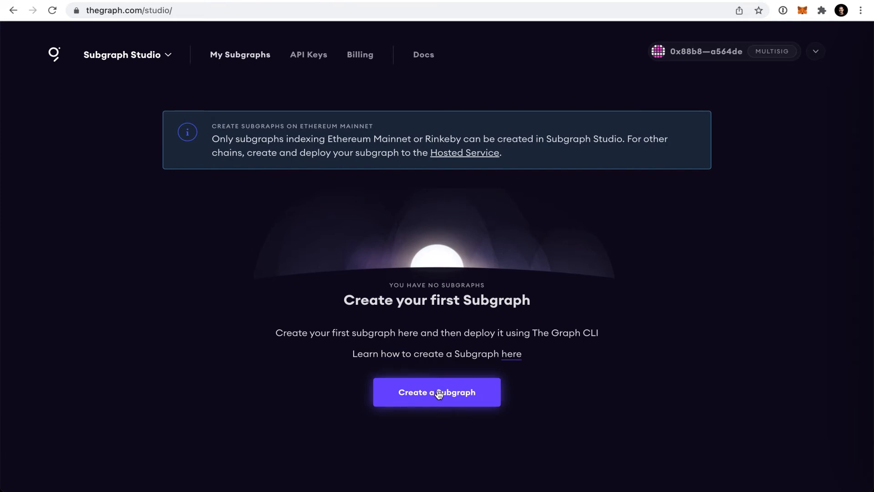
# Create an Ethereum Mainnet subgraph named Blocklytics Ethereum Blocks
pyautogui.click(437, 392)
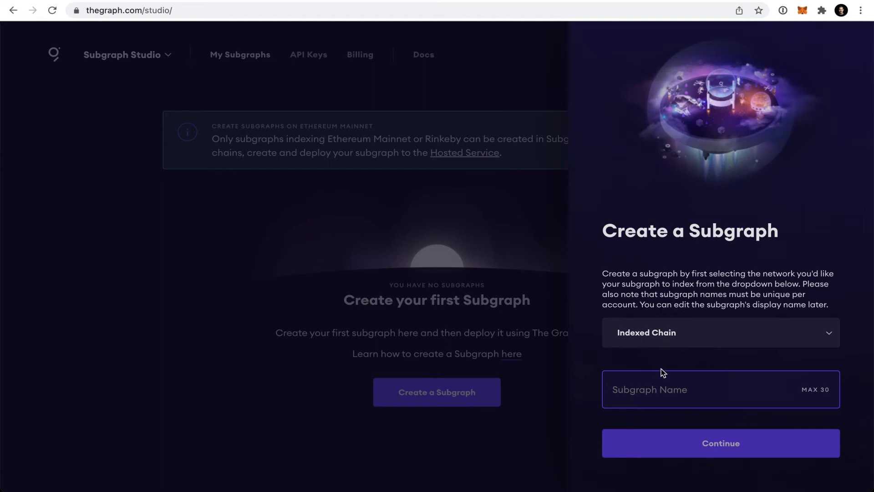
pyautogui.click(720, 332)
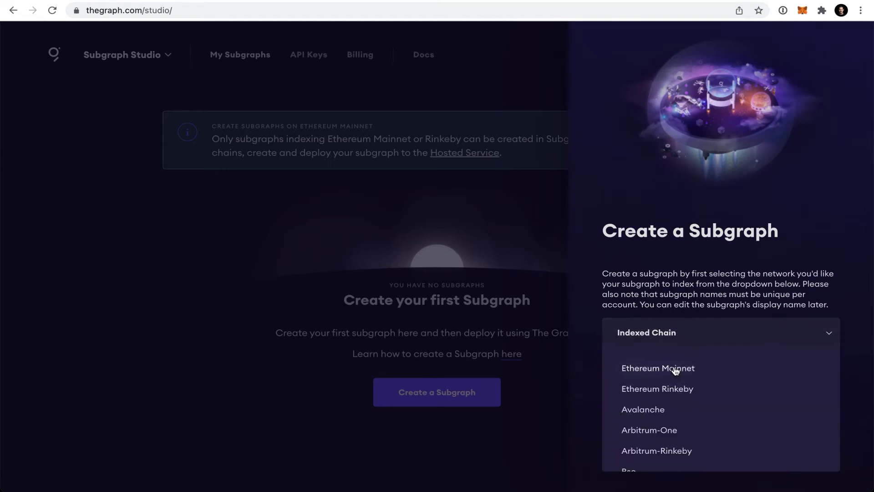
pyautogui.click(658, 368)
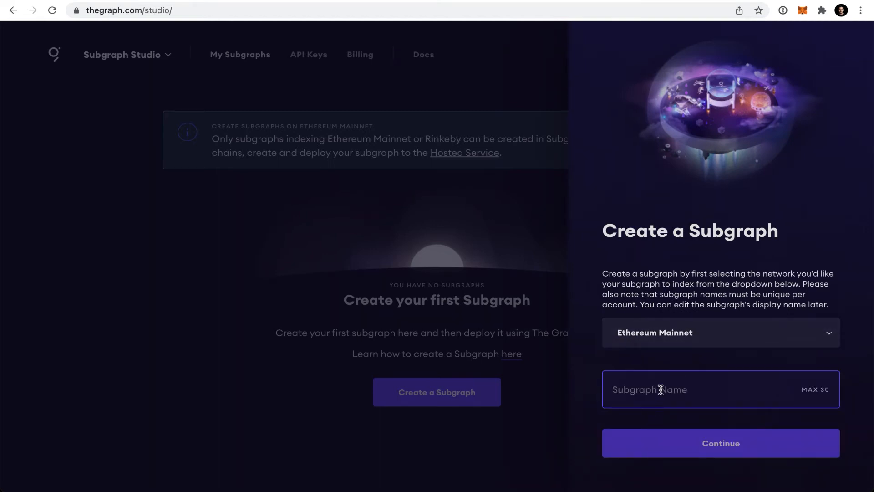
pyautogui.write('Blpoc')
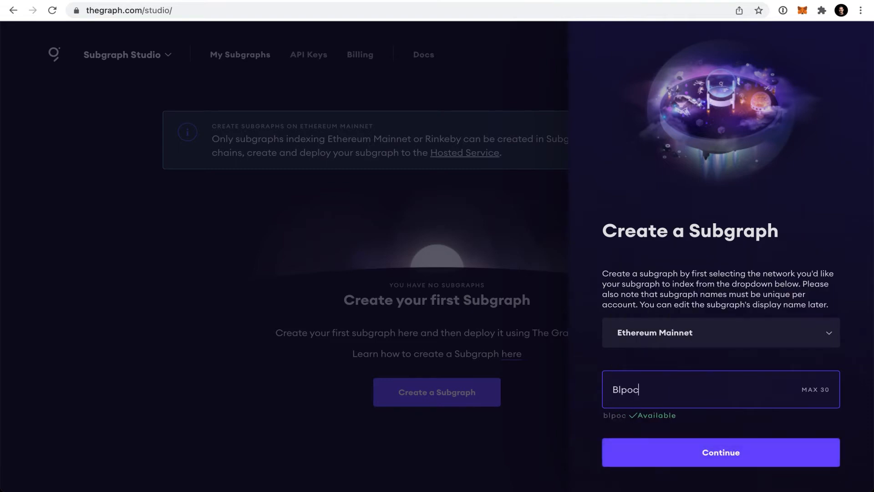
pyautogui.write('Blocklytics Ethereum Blocks')
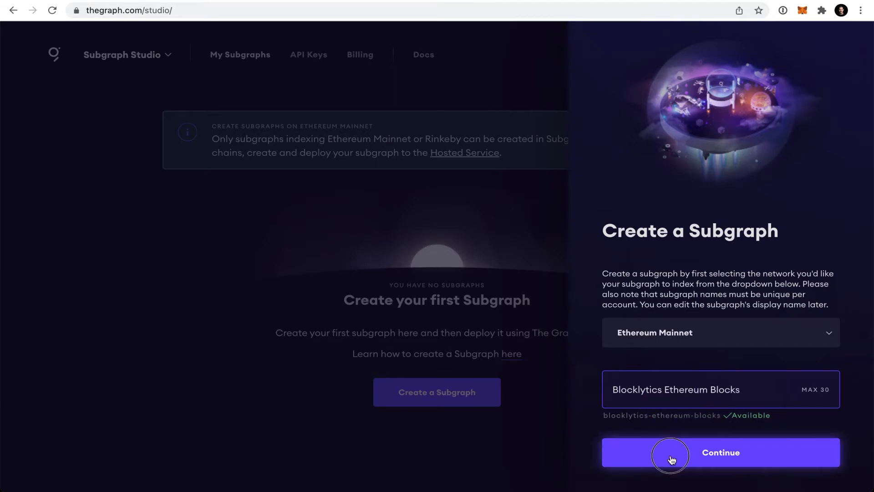
pyautogui.click(720, 452)
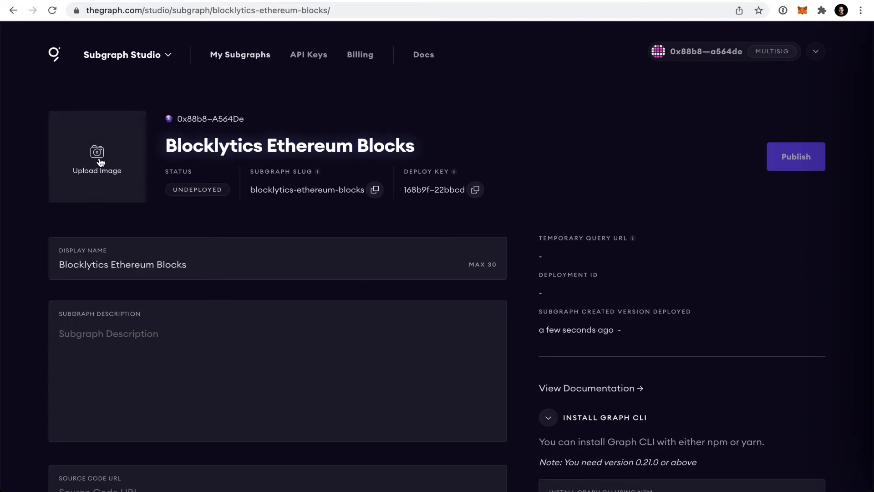
# Upload and crop the Ethereum logo as the subgraph image
pyautogui.click(96, 162)
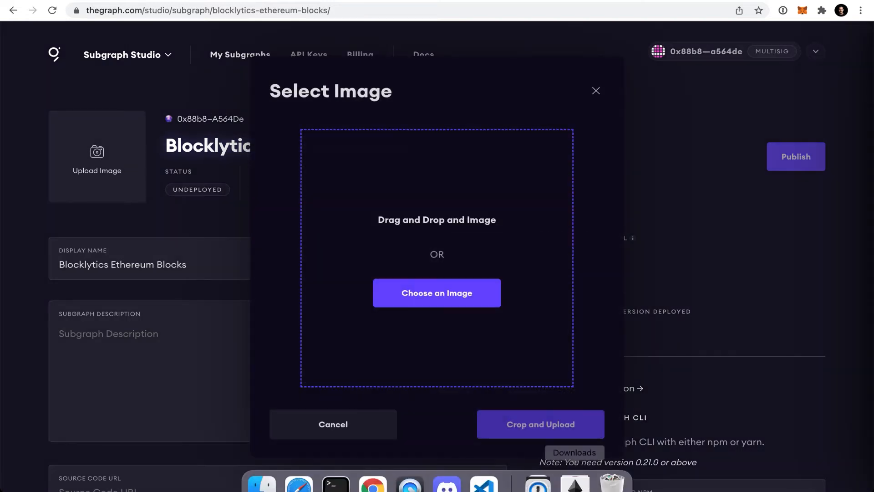
pyautogui.click(437, 293)
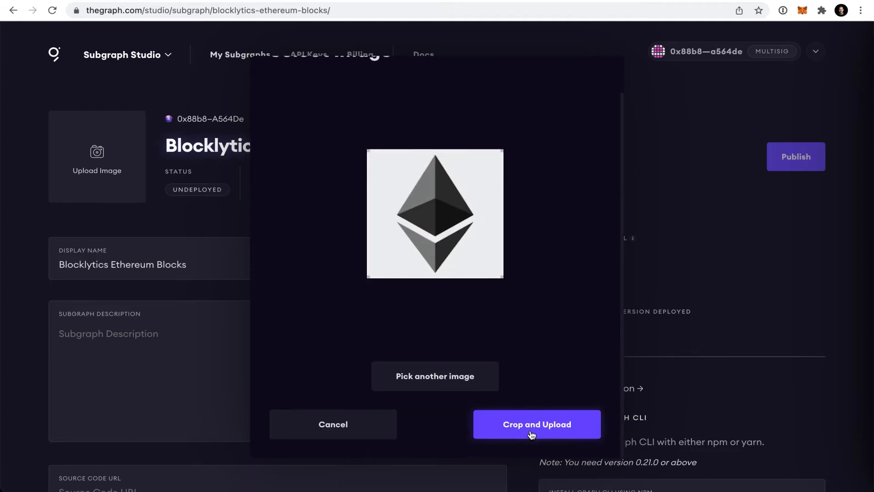
pyautogui.click(536, 424)
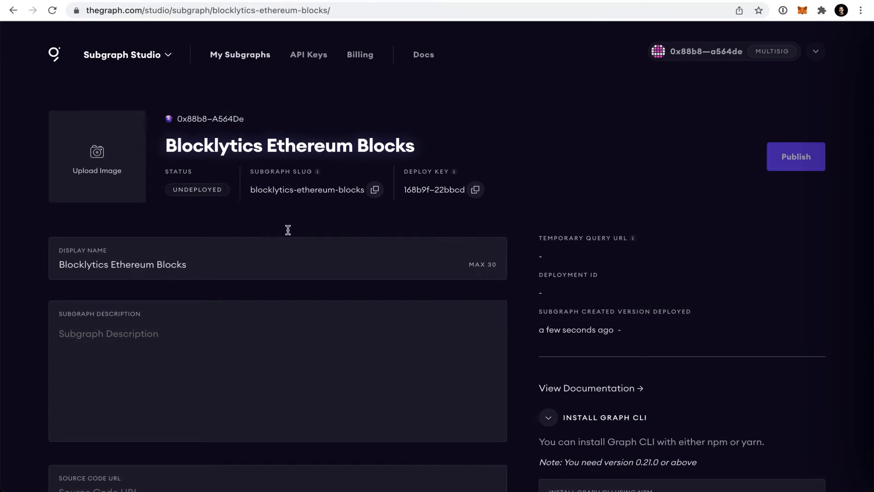
# Add description and GitHub source URL, tag Infrastructure, and save the details
pyautogui.scroll(-3)
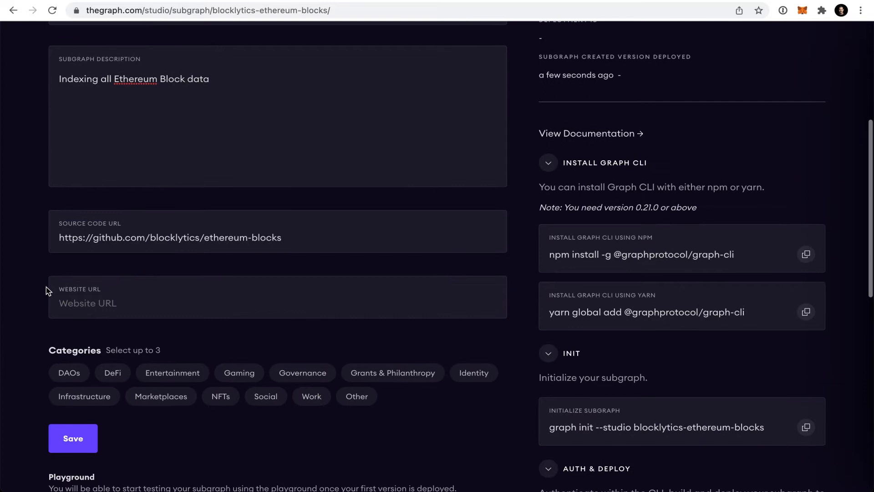
pyautogui.moveTo(295, 420)
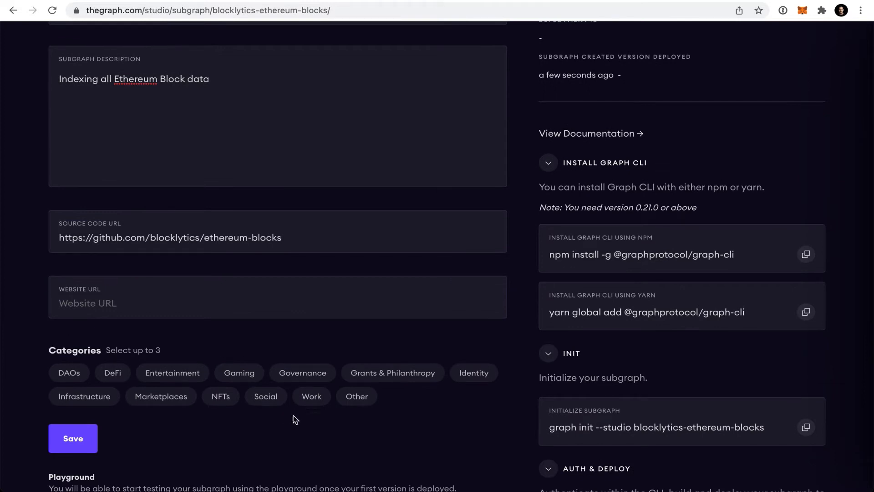
pyautogui.moveTo(155, 424)
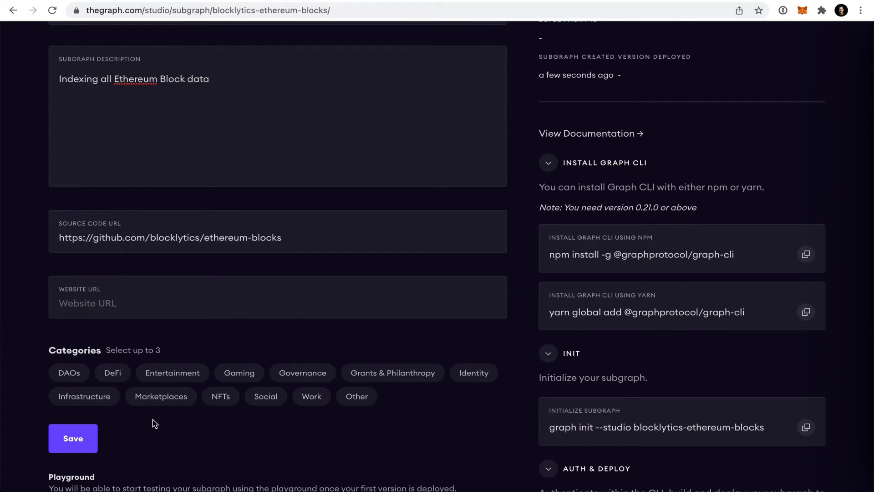
pyautogui.click(84, 396)
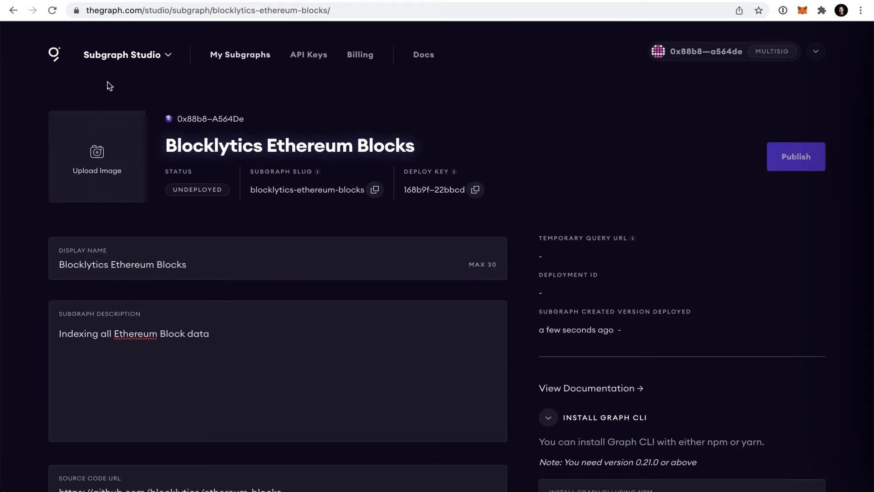
pyautogui.scroll(-3)
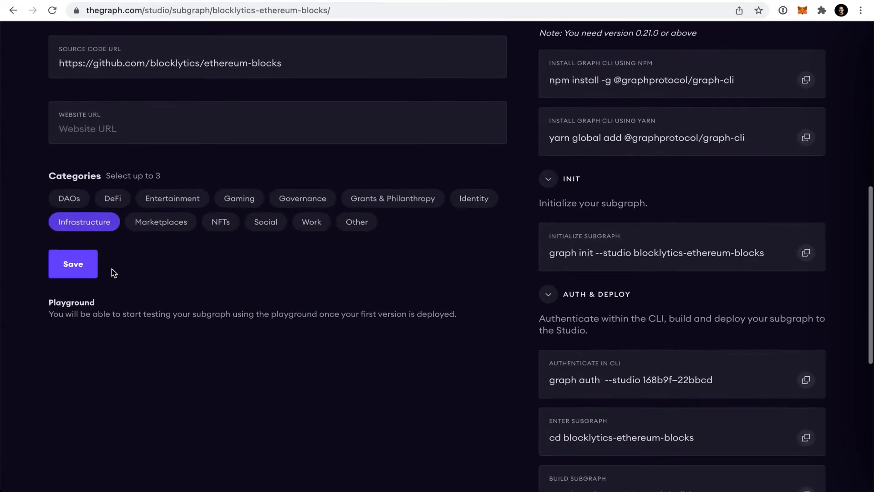
pyautogui.click(72, 264)
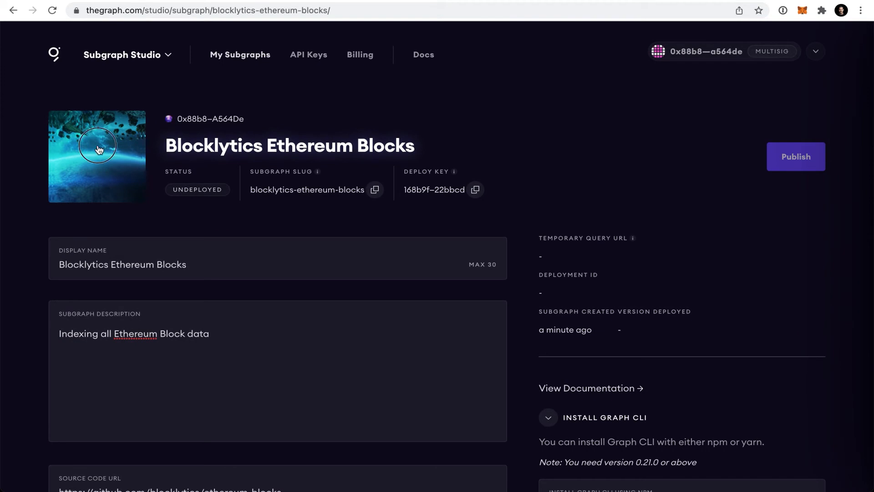
pyautogui.click(97, 146)
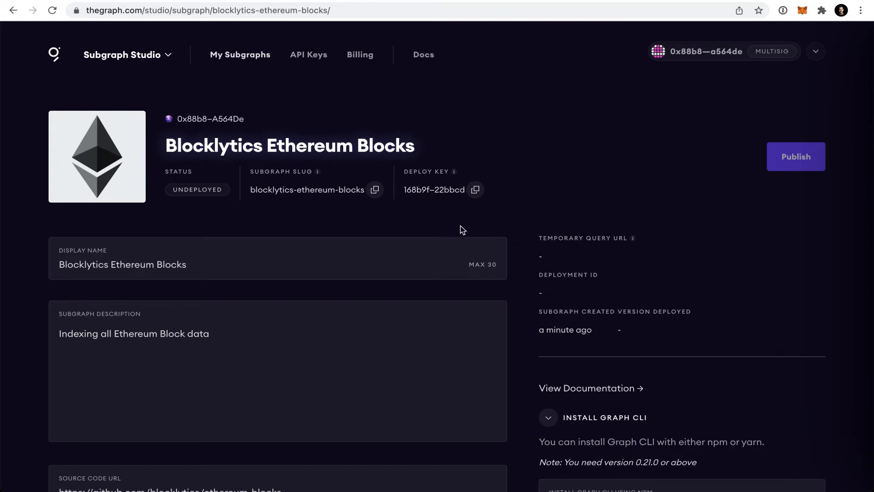
pyautogui.moveTo(519, 228)
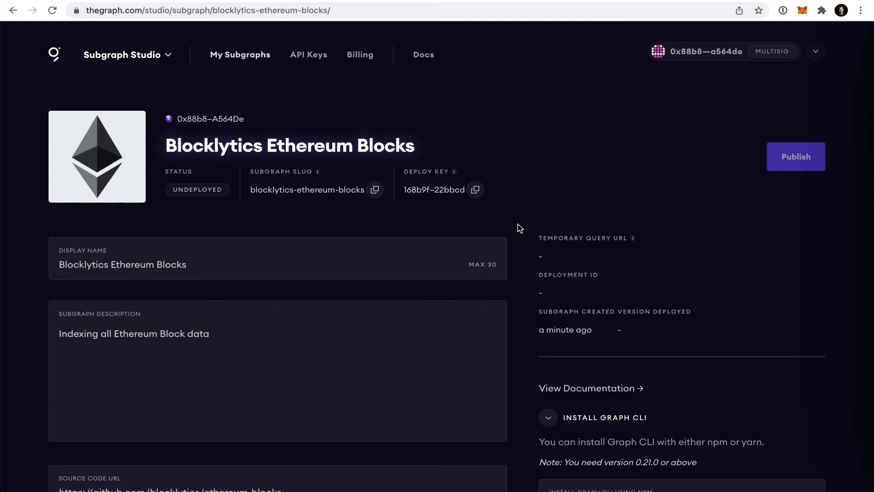
pyautogui.moveTo(524, 241)
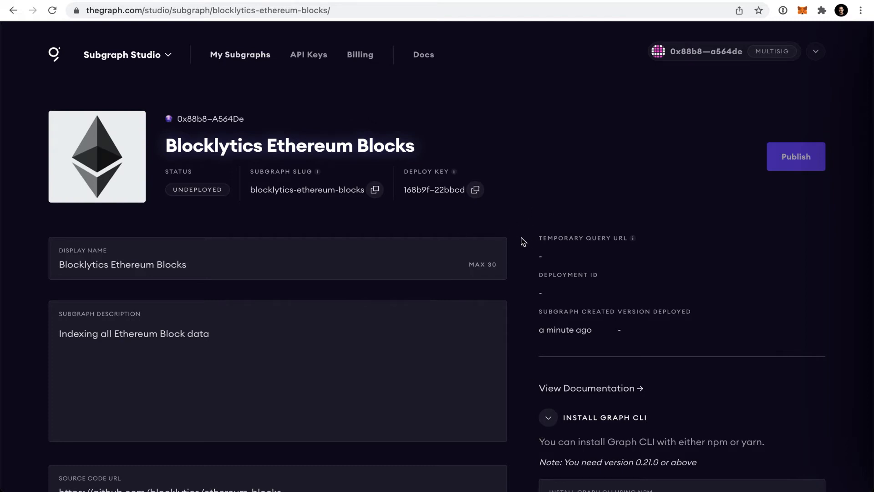
# Copy the graph auth --studio command with the deploy key from Auth & Deploy
pyautogui.scroll(-3)
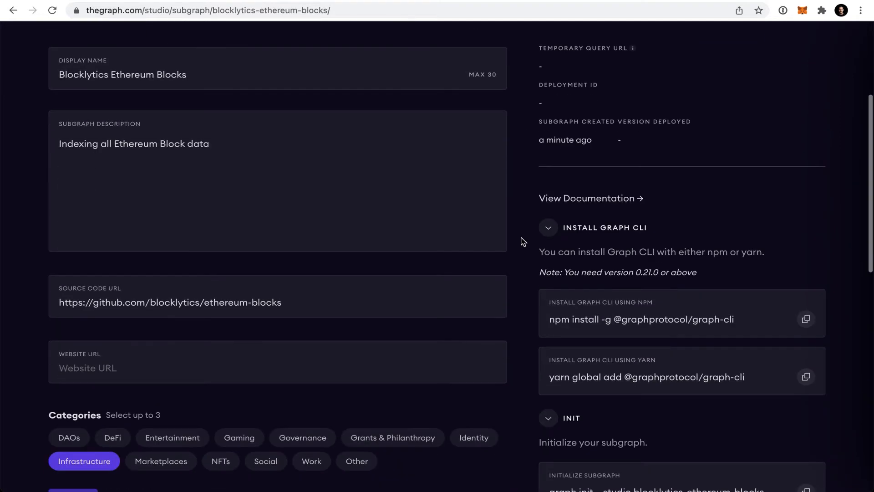
pyautogui.scroll(-3)
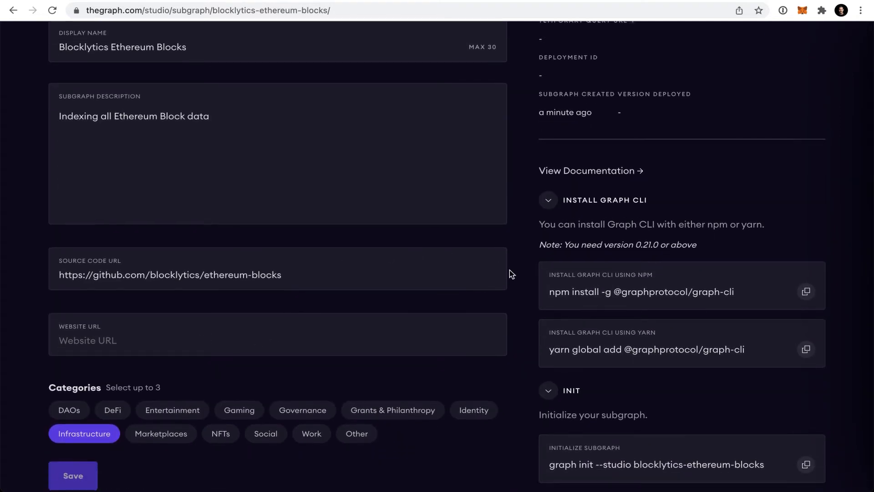
pyautogui.scroll(-3)
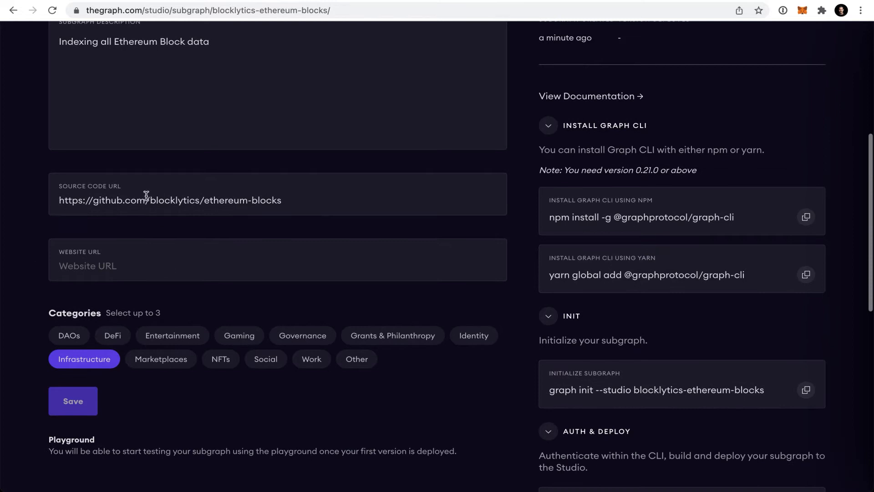
pyautogui.moveTo(87, 277)
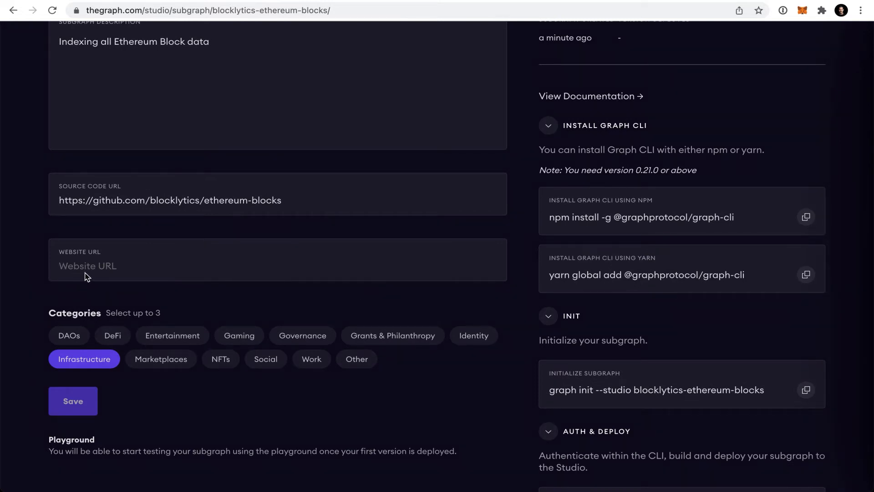
pyautogui.scroll(-3)
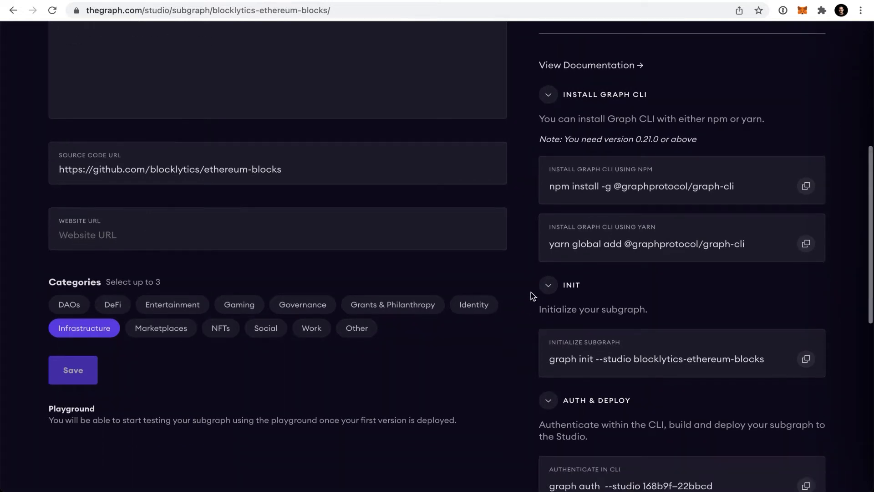
pyautogui.scroll(-3)
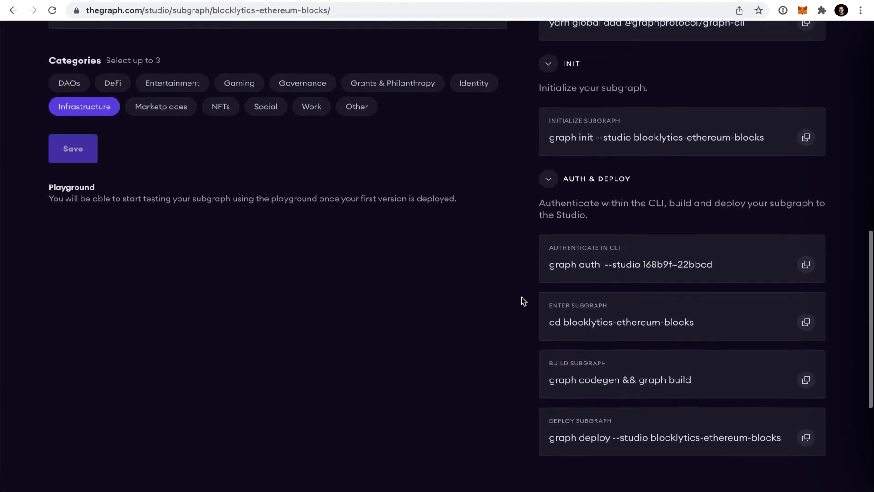
pyautogui.scroll(-3)
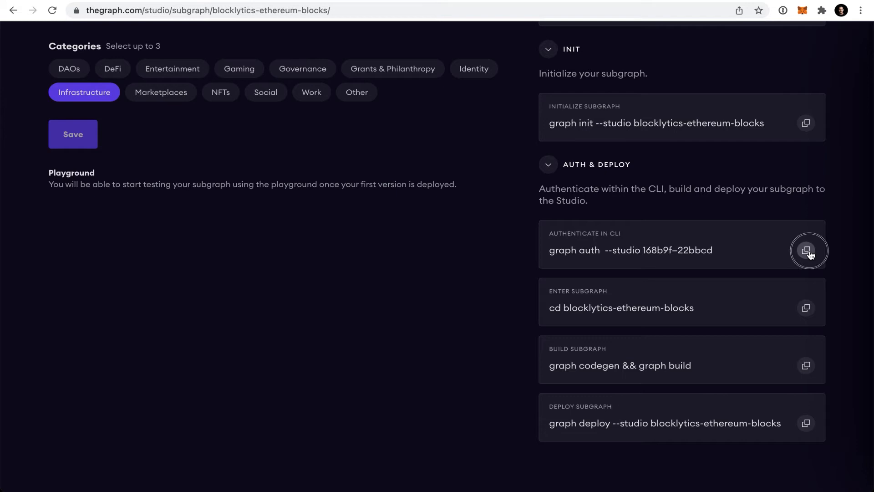
pyautogui.click(806, 250)
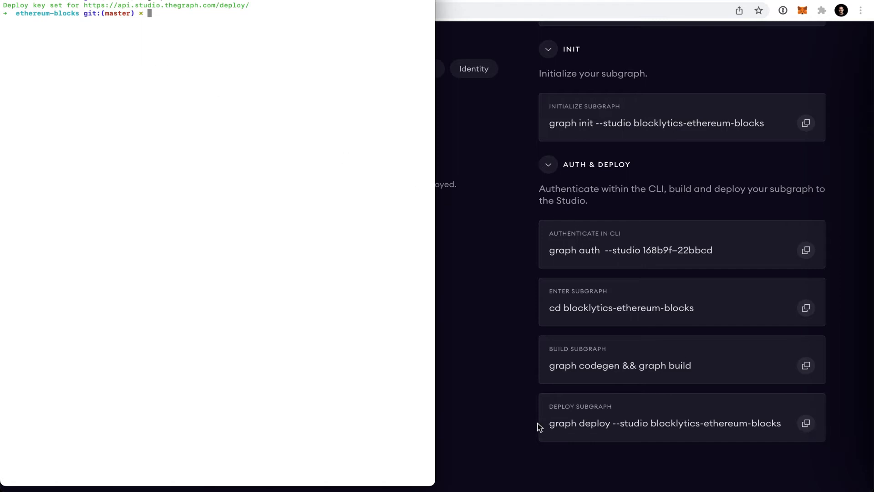
pyautogui.moveTo(762, 376)
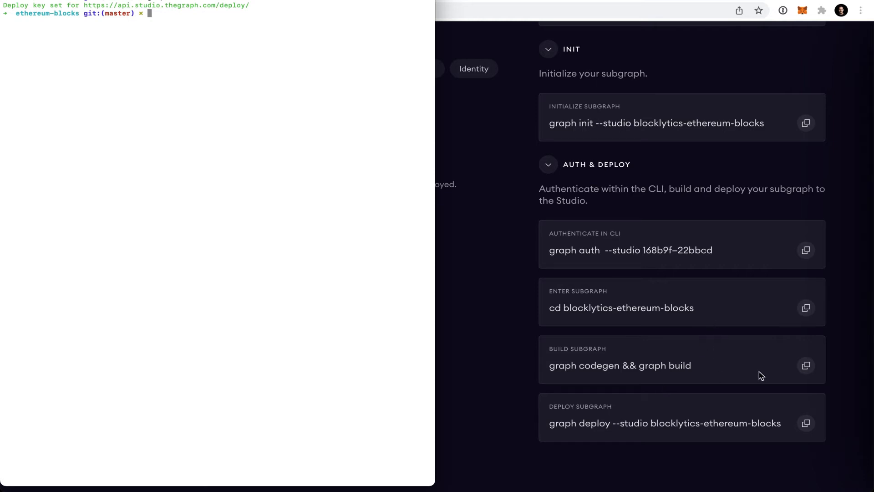
# Copy the graph codegen && graph build command and run it in Terminal
pyautogui.click(806, 365)
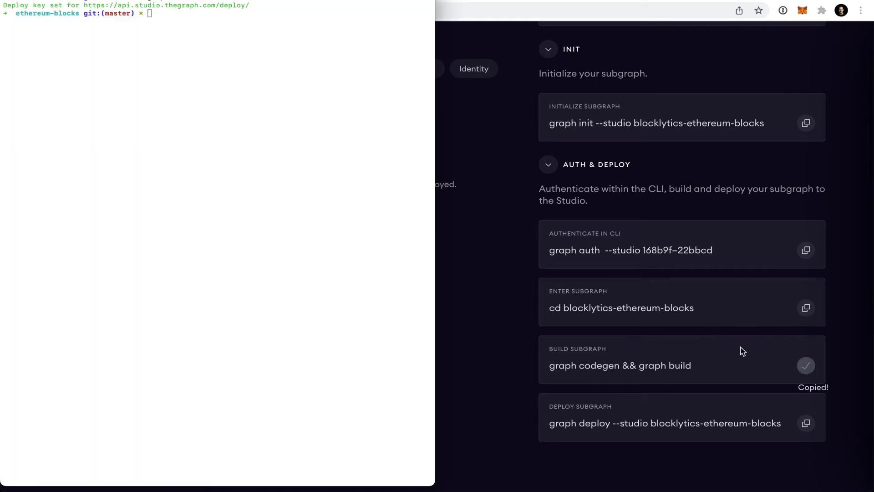
pyautogui.click(806, 365)
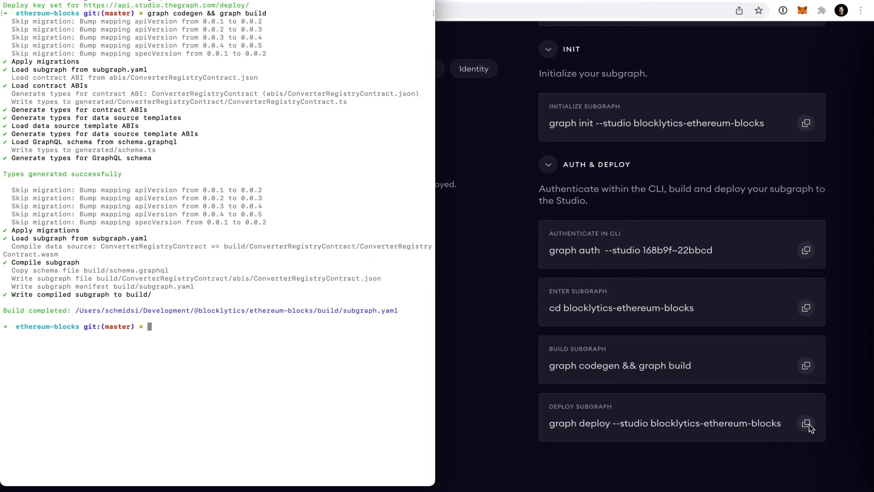
# Run graph deploy --studio in Terminal with version label v0.0.1
pyautogui.click(805, 424)
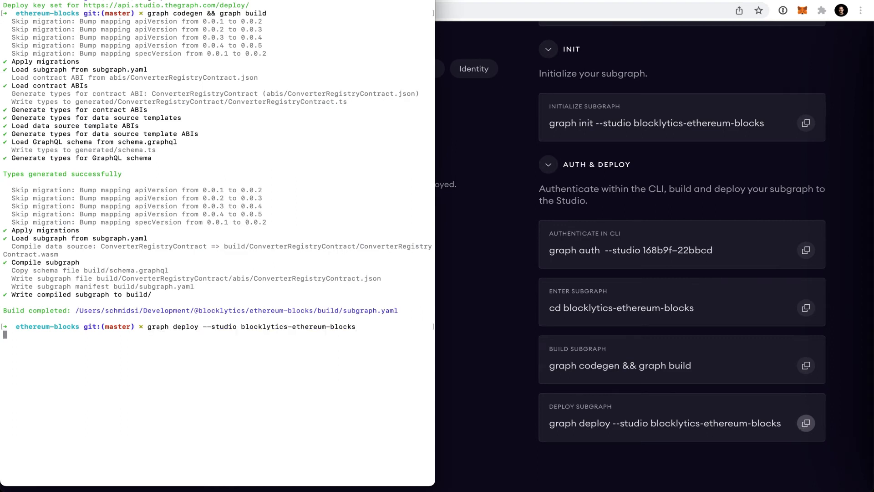
pyautogui.press('enter')
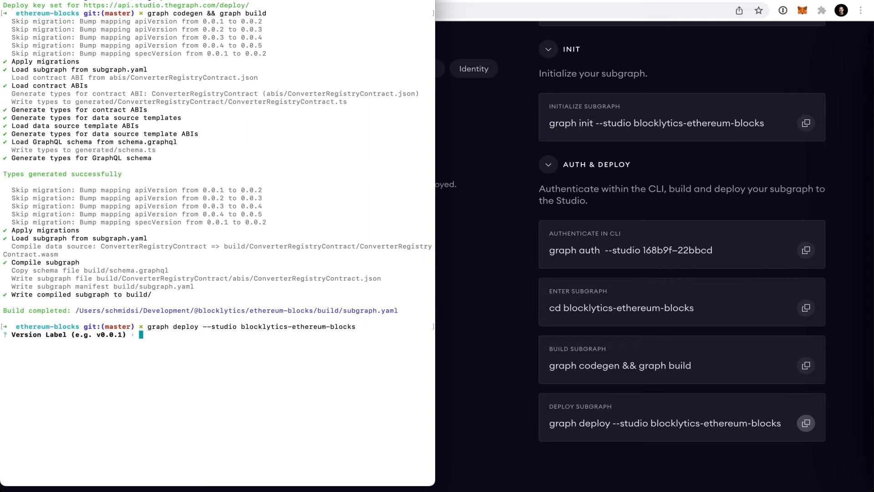
pyautogui.write('v0.0.1')
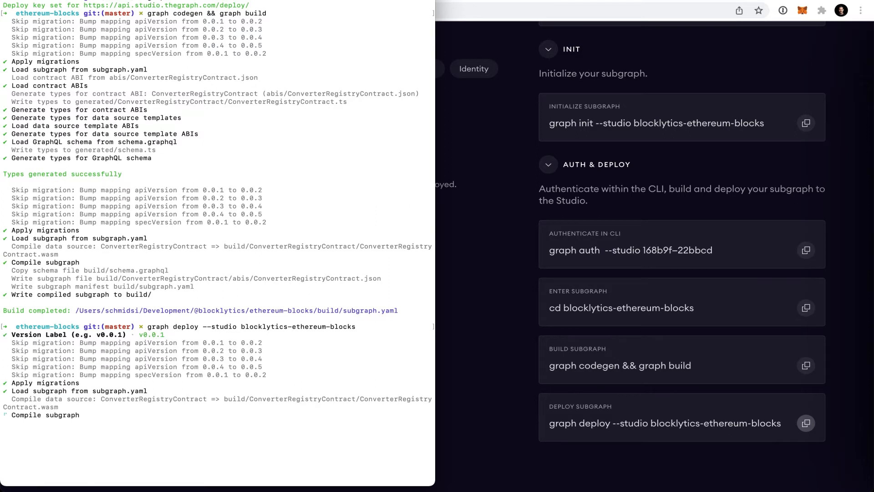
pyautogui.scroll(3)
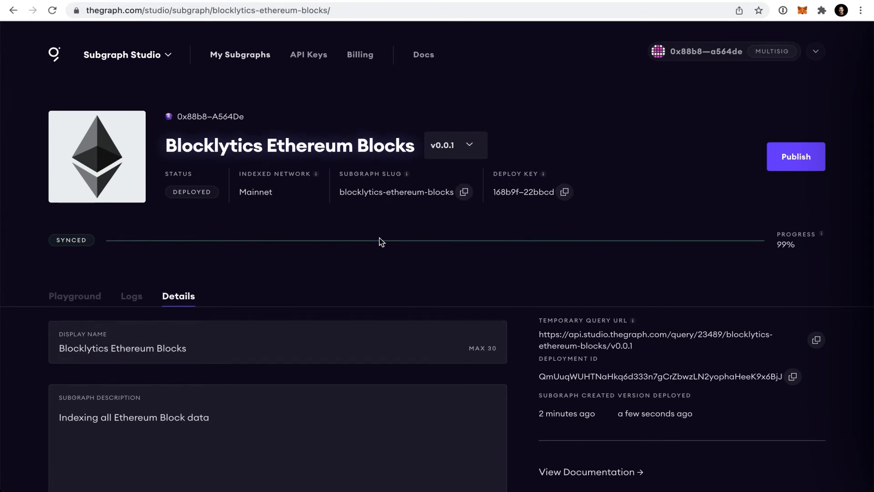
pyautogui.moveTo(764, 249)
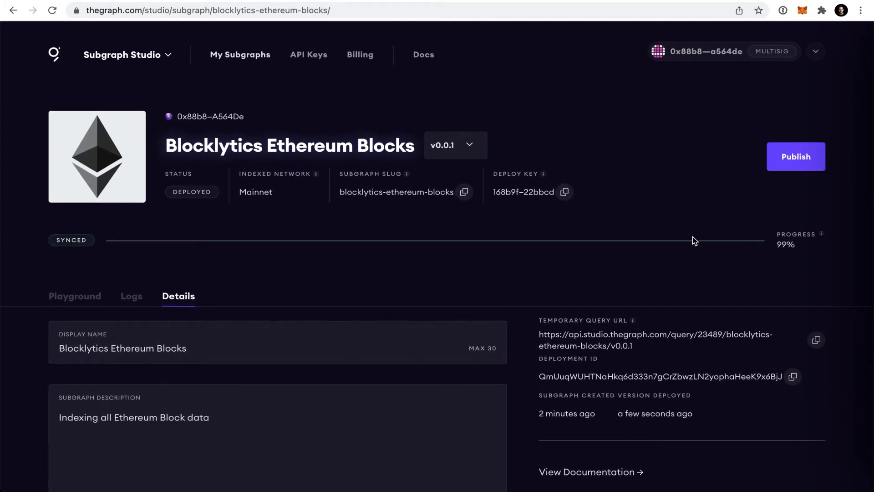
pyautogui.moveTo(591, 185)
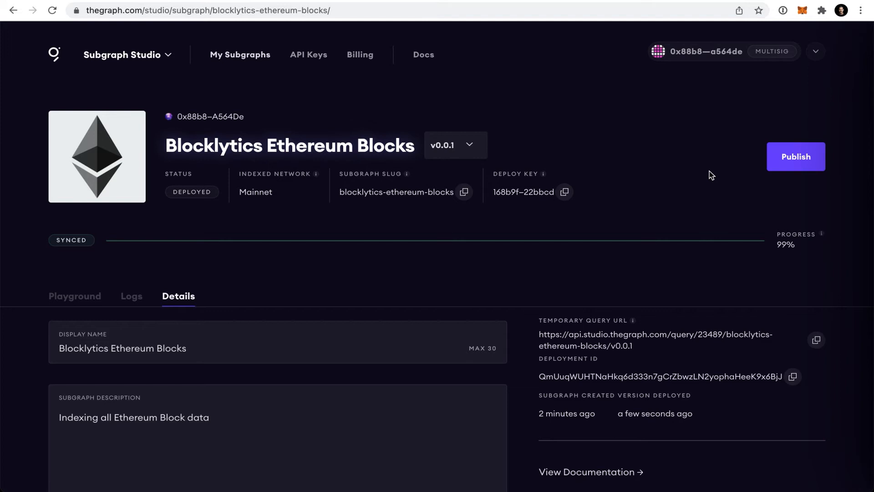
pyautogui.moveTo(716, 175)
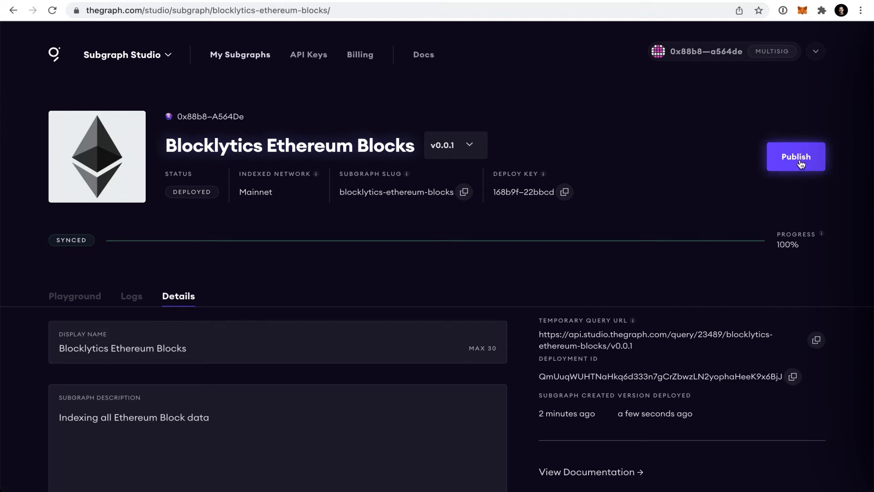
# Begin publishing to Mainnet as first signaler with 10000 GRT (about 98.5 shares)
pyautogui.click(796, 156)
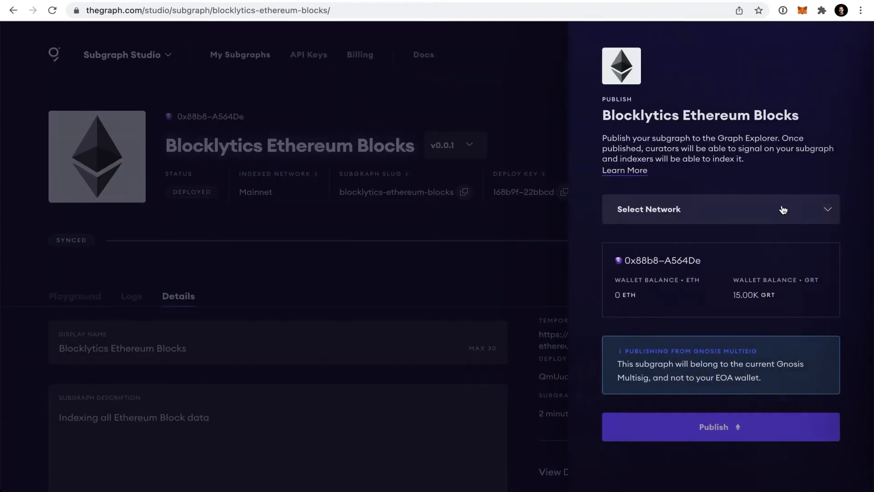
pyautogui.click(719, 209)
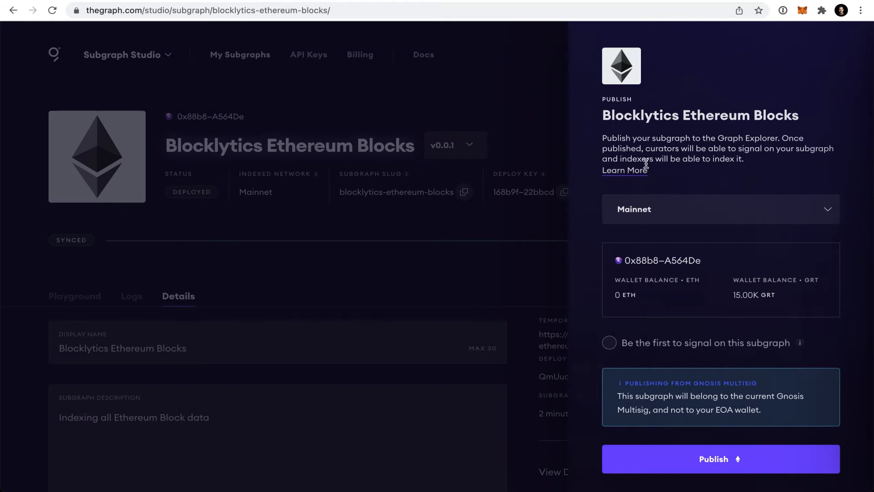
pyautogui.moveTo(609, 344)
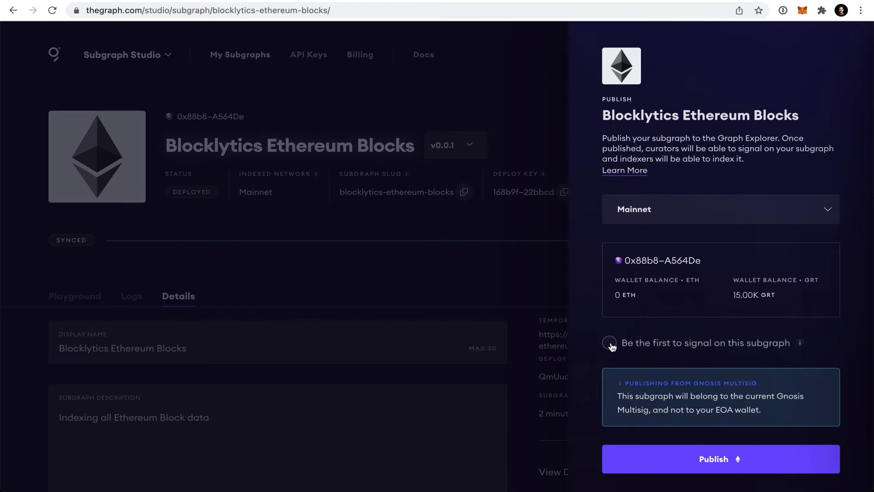
pyautogui.click(609, 343)
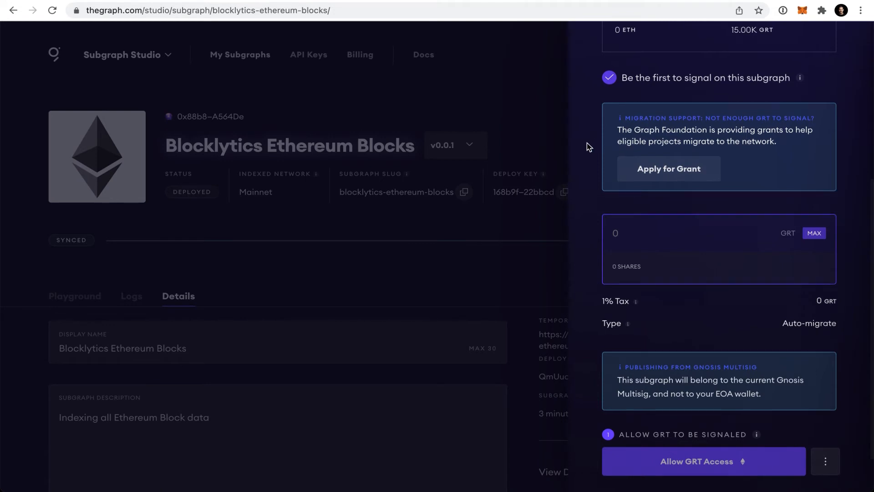
pyautogui.write('-1')
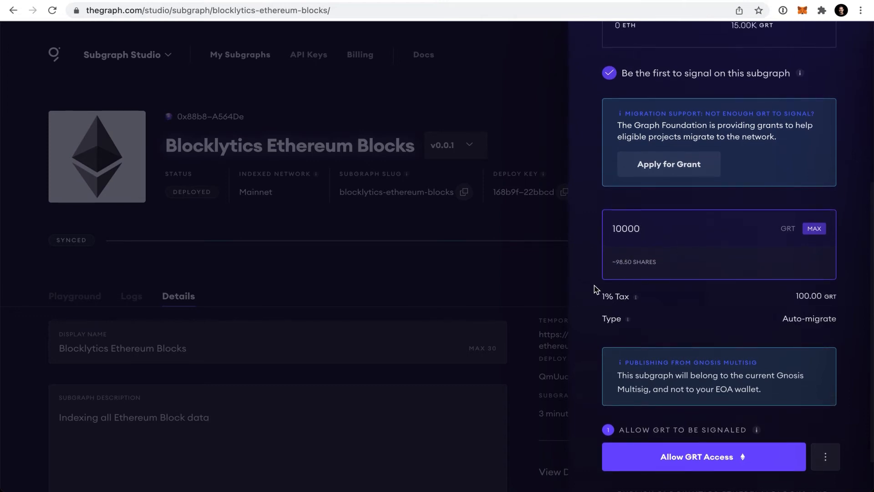
pyautogui.scroll(-3)
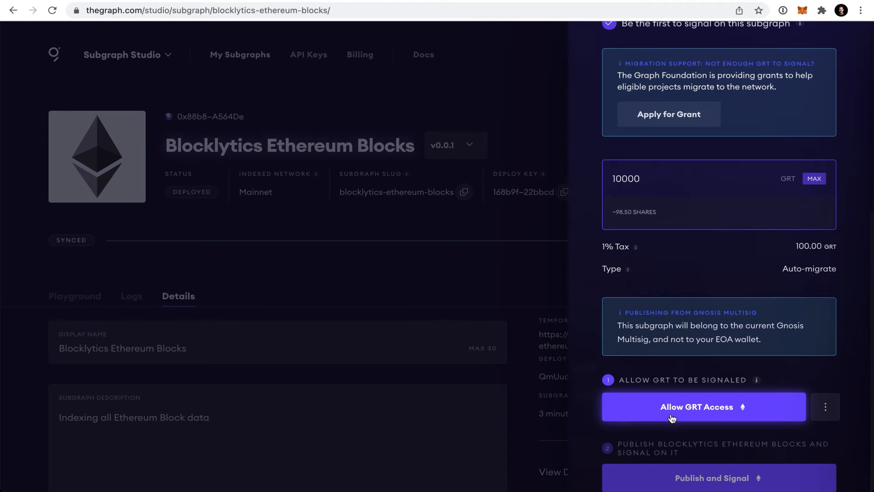
# Allow GRT access for signalling and sign the approval request in MetaMask
pyautogui.click(696, 406)
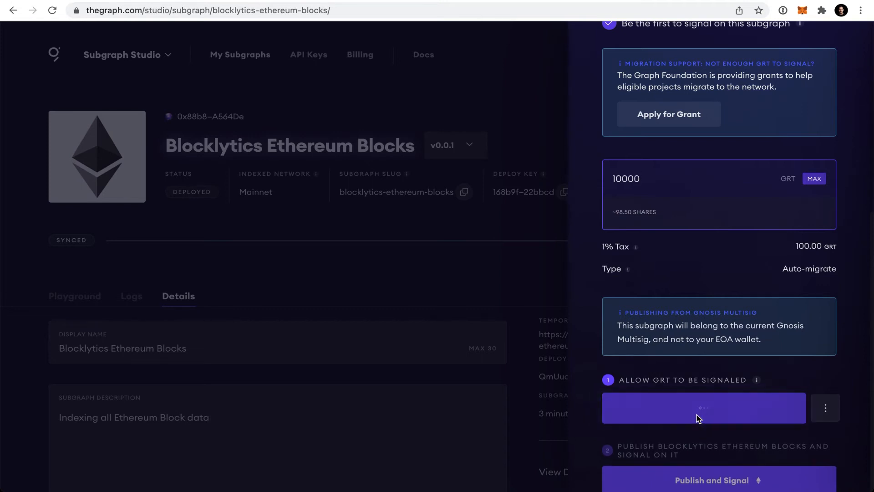
pyautogui.click(703, 407)
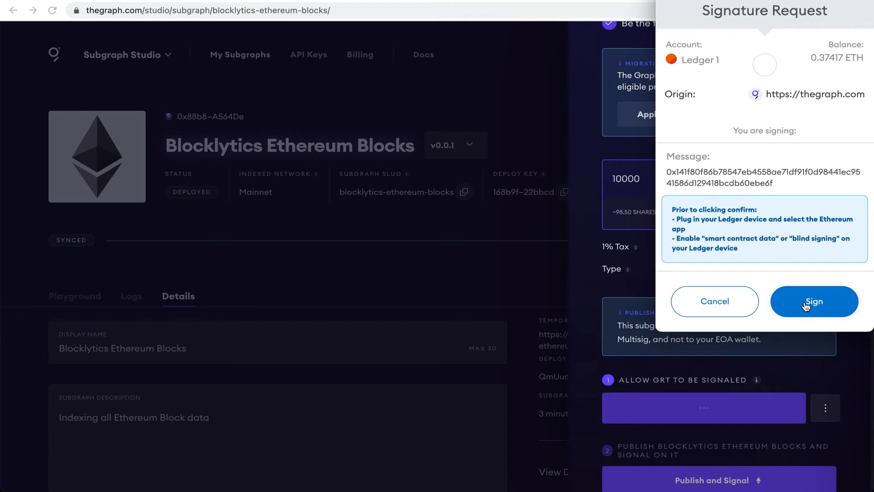
pyautogui.click(814, 301)
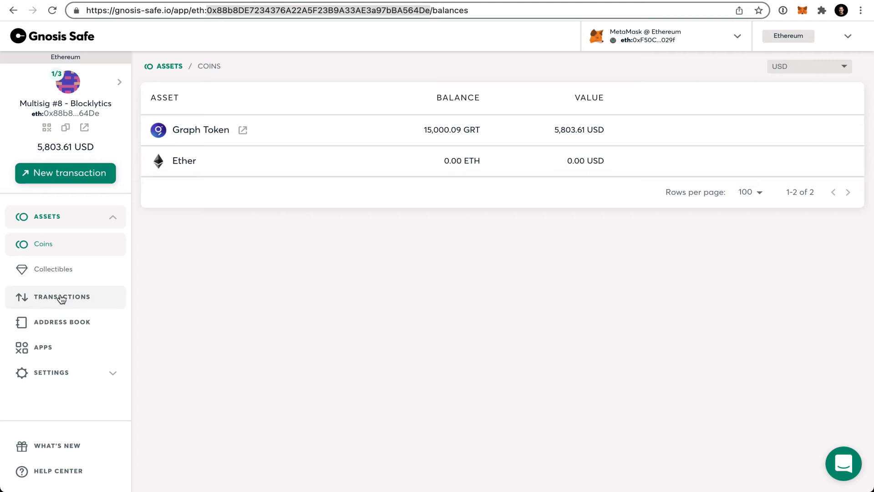
# Execute the queued Graph Token approve transaction from the multisig's Queue
pyautogui.click(62, 296)
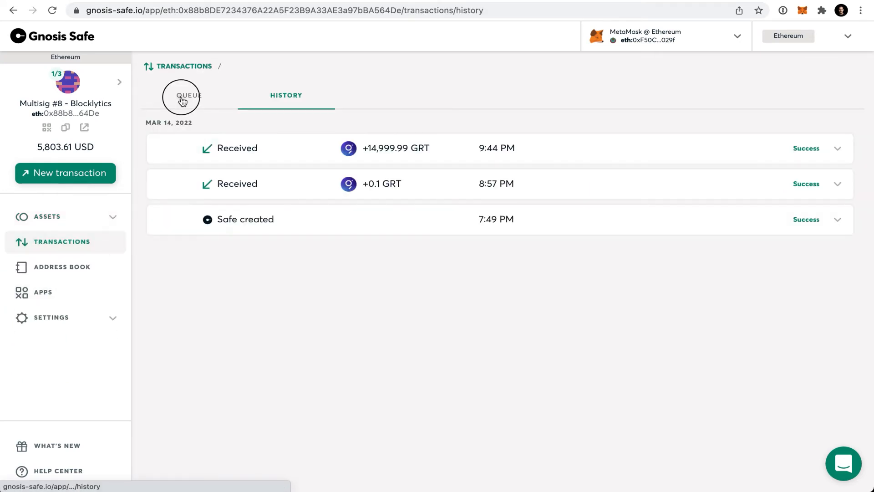
pyautogui.click(188, 95)
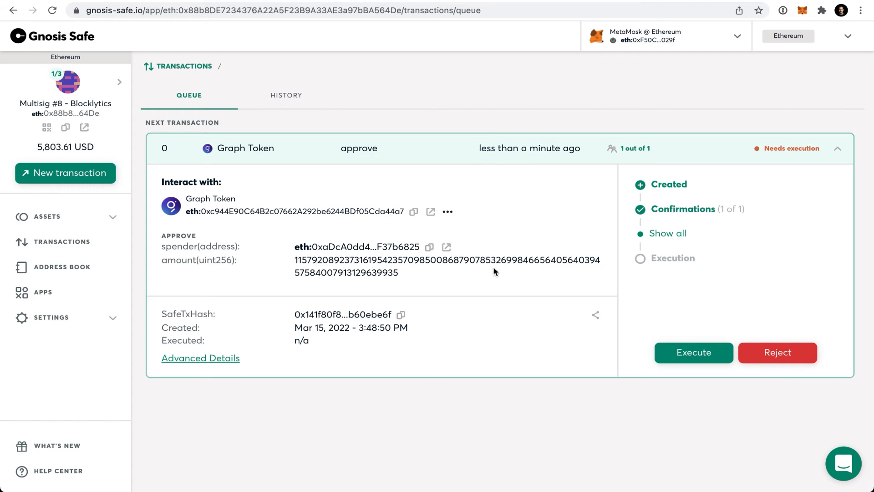
pyautogui.moveTo(523, 300)
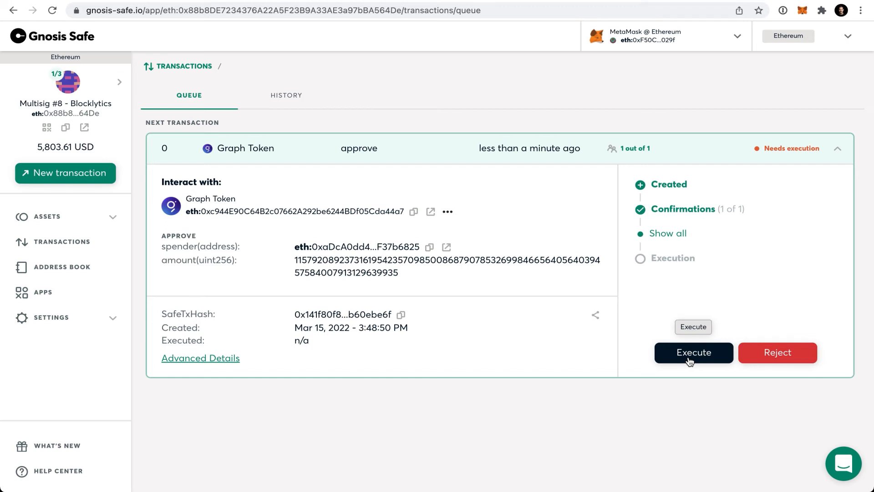
pyautogui.click(693, 353)
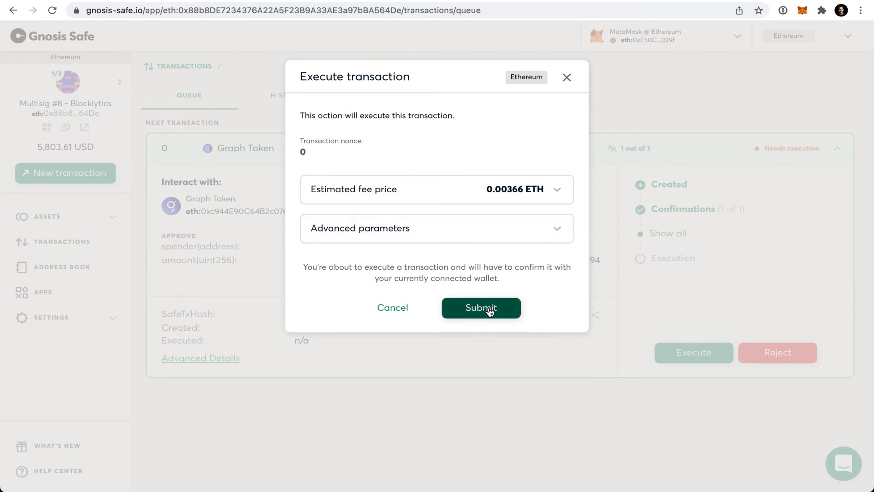
# Submit the approve execution with a 2 GWEI priority fee and 59 GWEI max fee
pyautogui.click(481, 308)
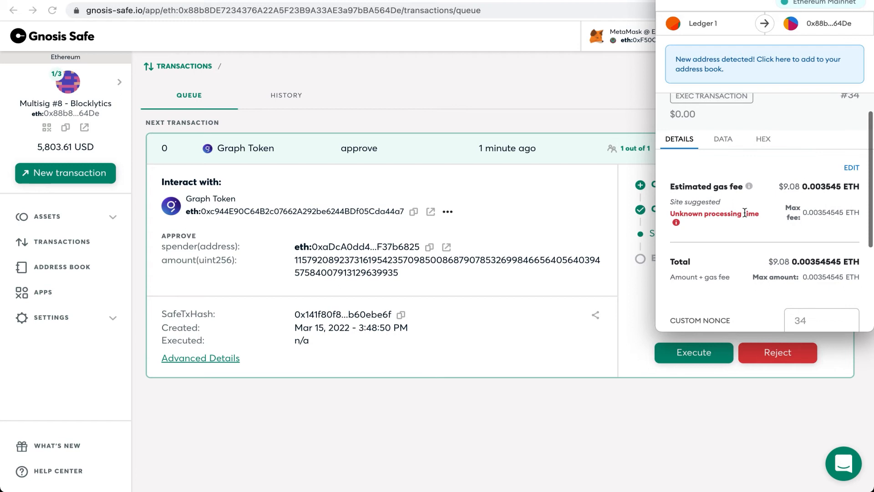
pyautogui.click(852, 167)
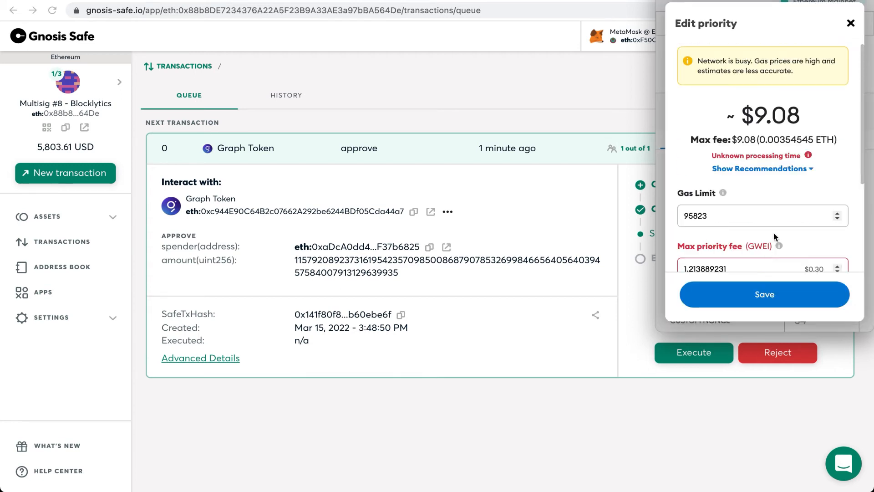
pyautogui.scroll(-3)
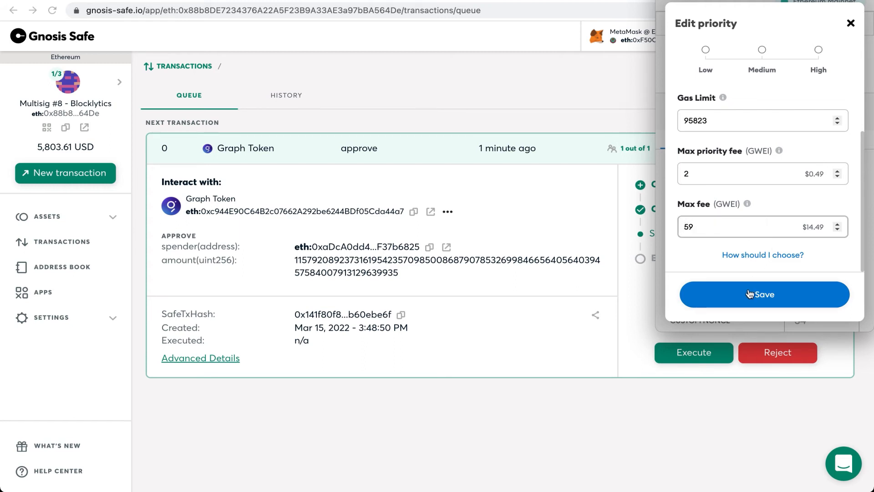
pyautogui.click(765, 294)
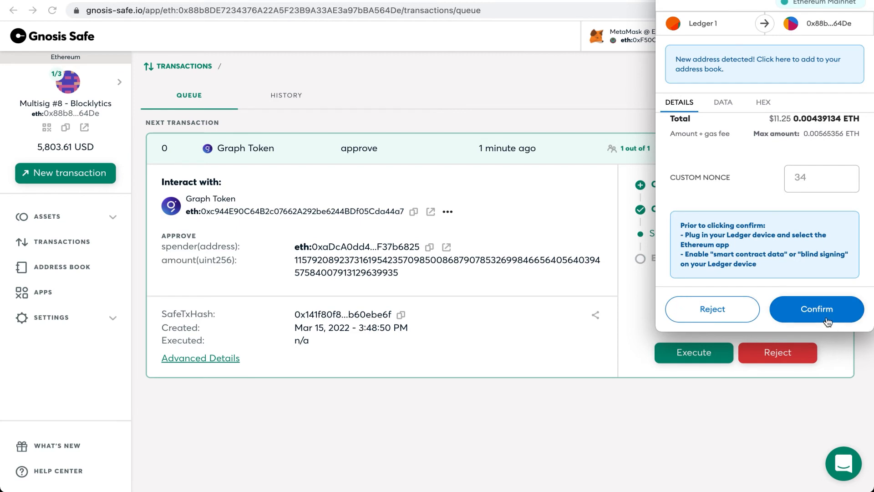
# Confirm the execution in MetaMask and check it as a pending activity
pyautogui.click(816, 309)
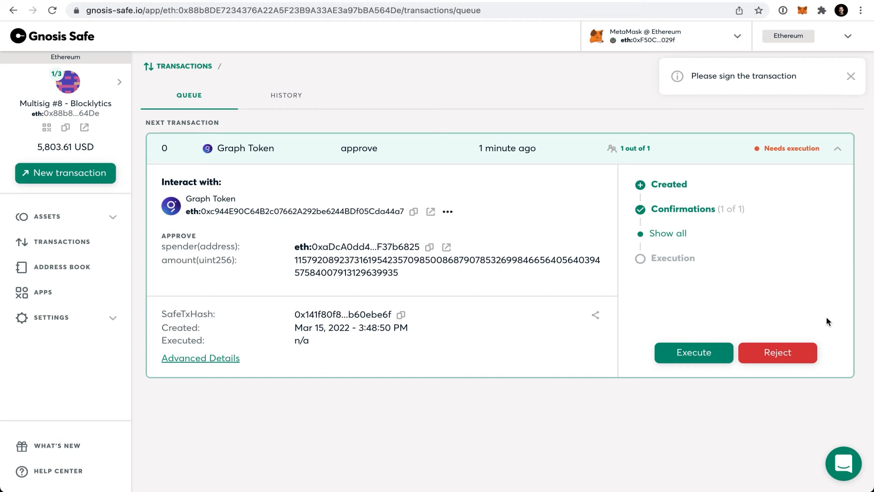
pyautogui.click(178, 10)
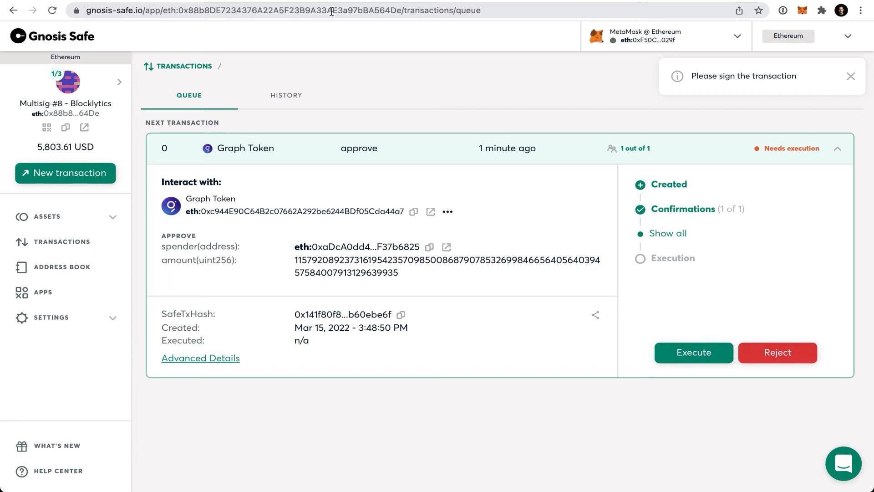
pyautogui.click(693, 352)
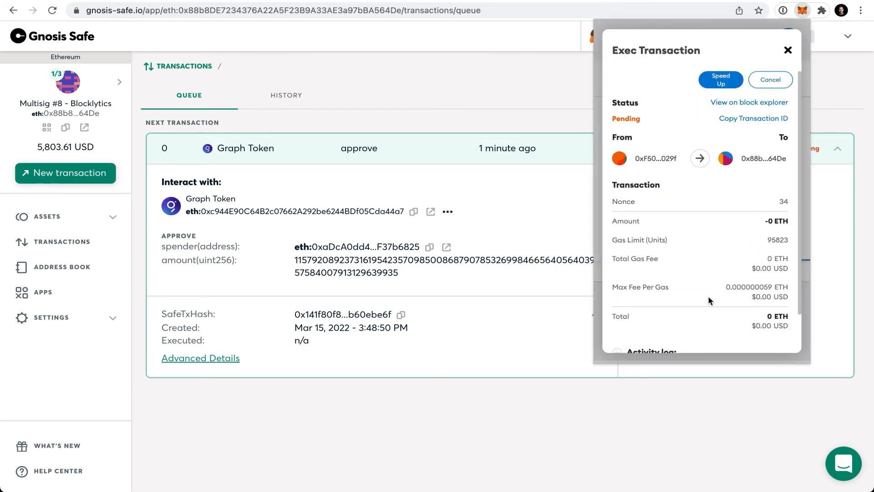
# View the pending execution on Etherscan, revealing its 59 gwei gas price and nonce 34
pyautogui.click(749, 102)
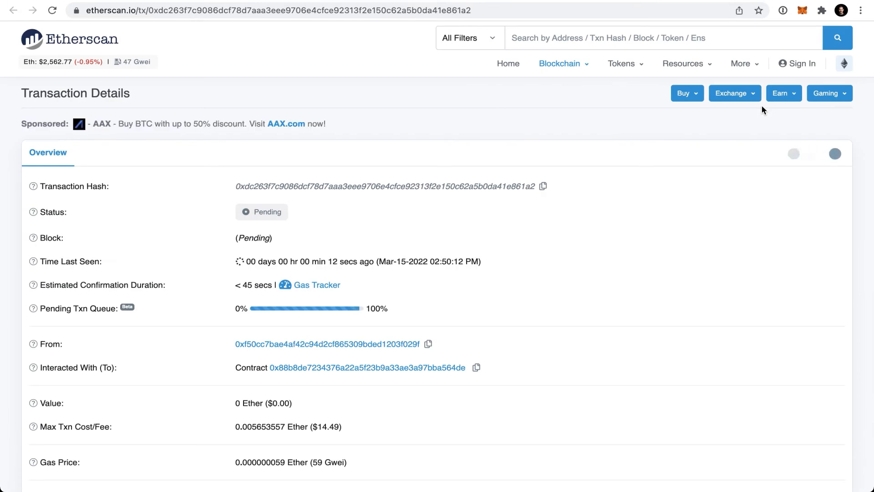
pyautogui.scroll(-3)
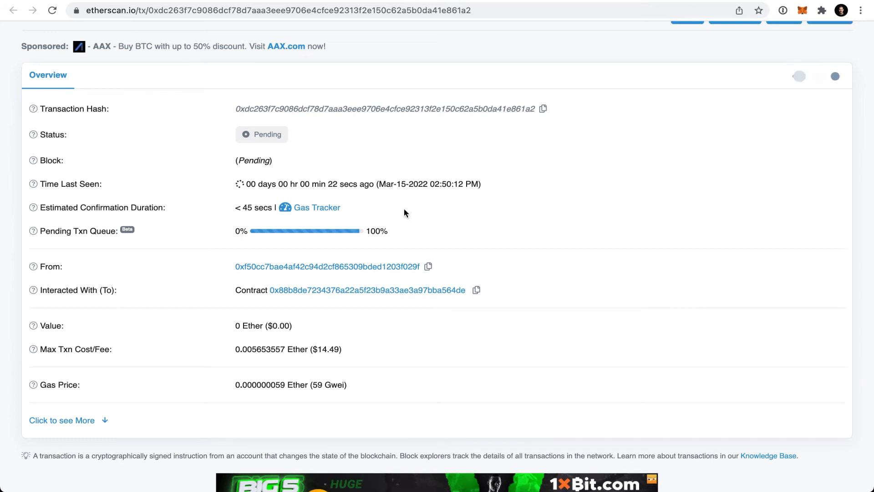
pyautogui.click(61, 420)
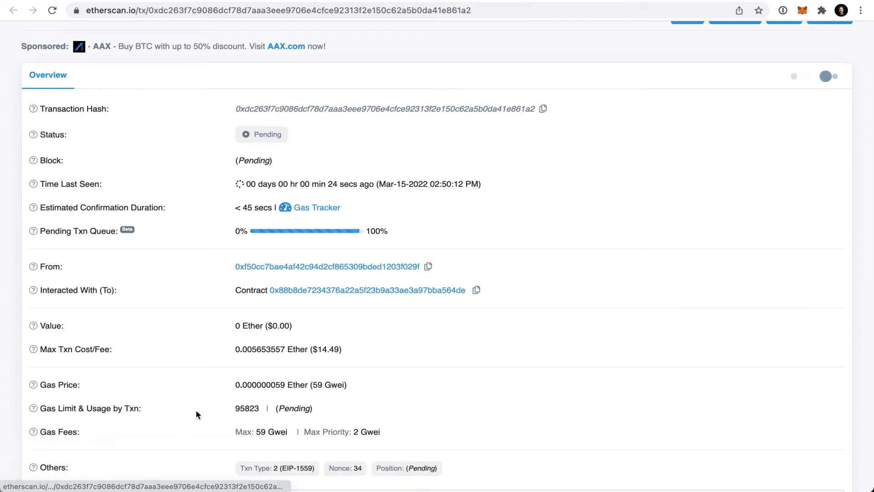
pyautogui.moveTo(316, 385)
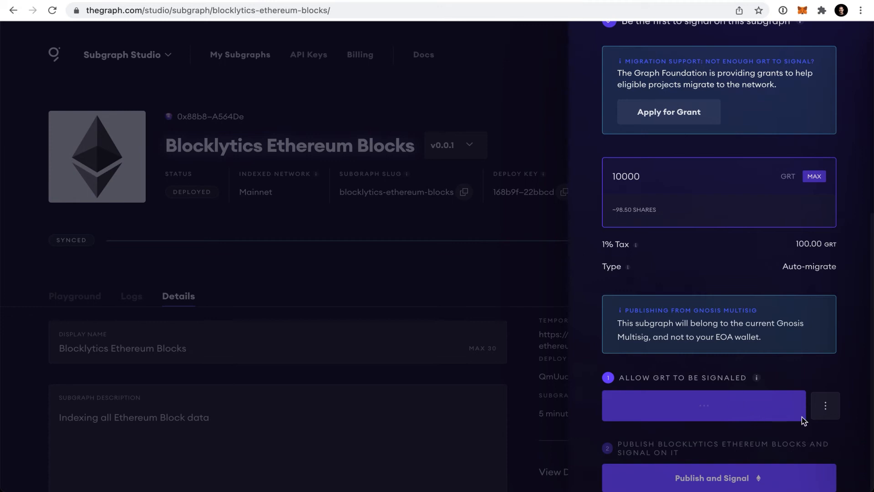
pyautogui.moveTo(758, 419)
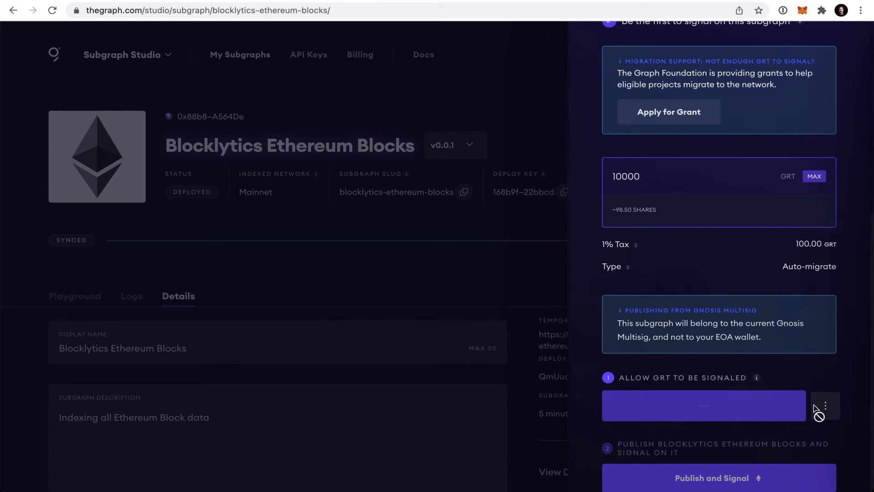
pyautogui.moveTo(796, 411)
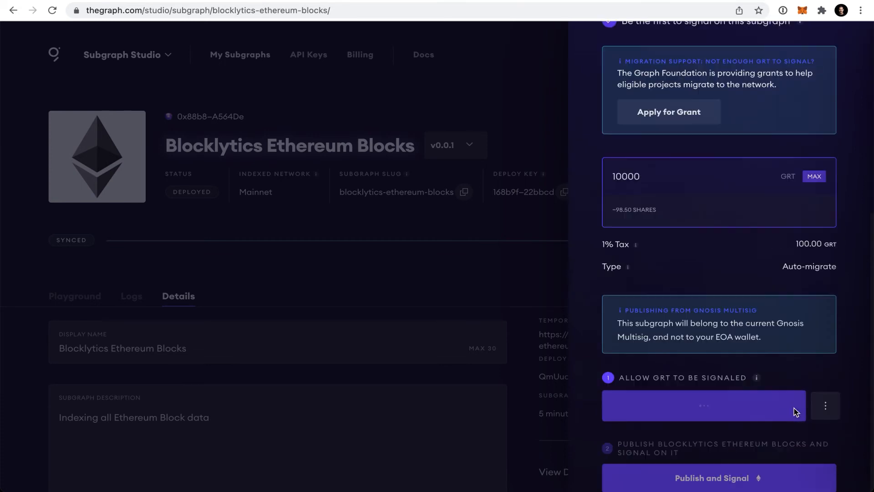
# Choose to be the first to signal on Blocklytics Ethereum Blocks with 10000 GRT
pyautogui.click(704, 405)
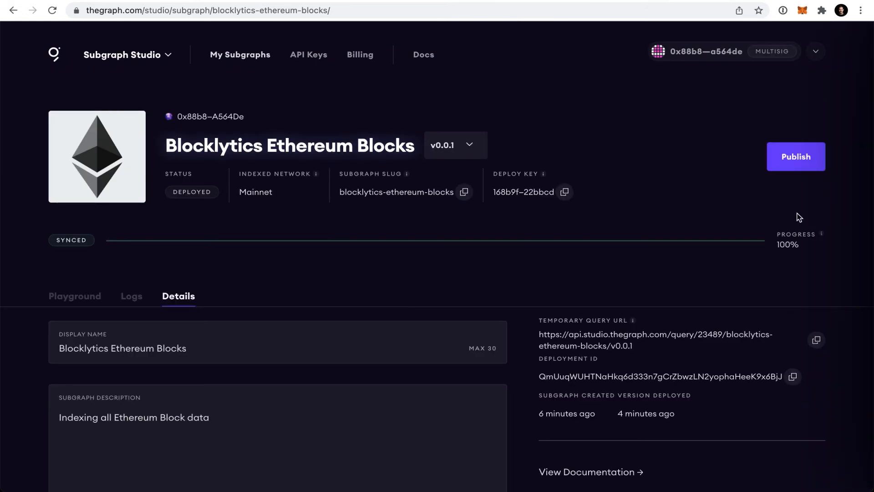
pyautogui.click(795, 157)
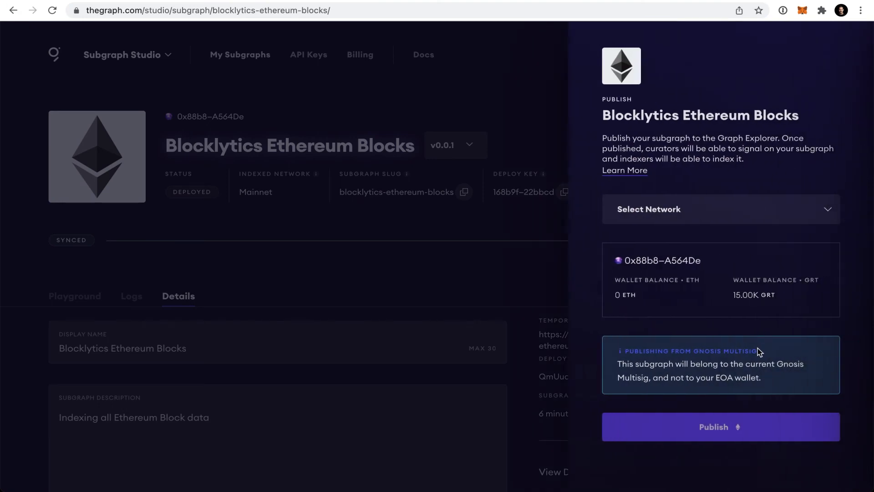
pyautogui.click(720, 209)
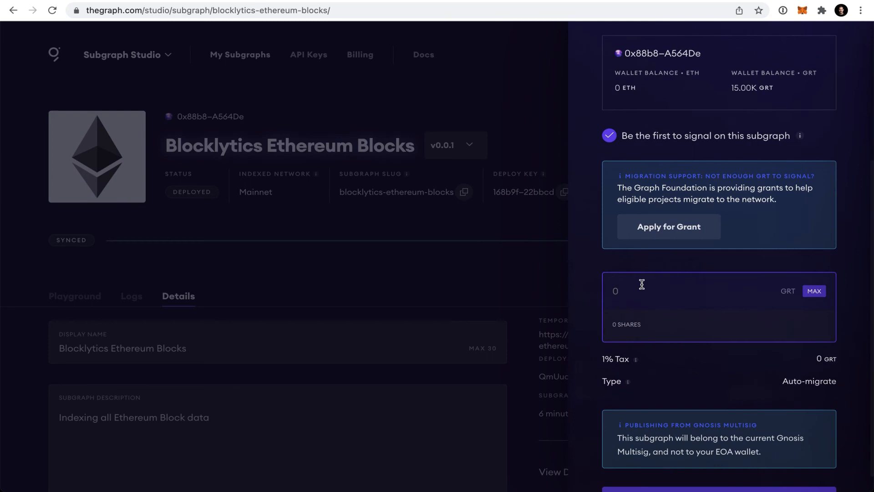
pyautogui.write('10000')
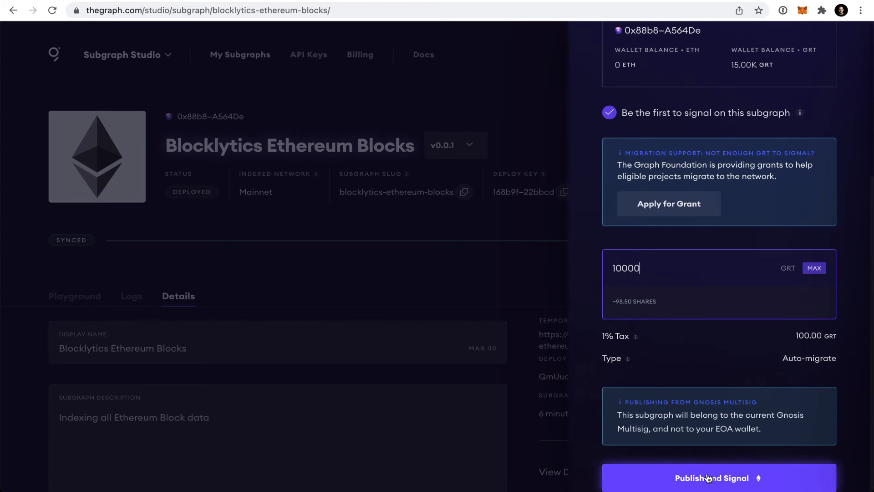
# Publish and signal, signing the request so it awaits the multisig's approval
pyautogui.click(718, 478)
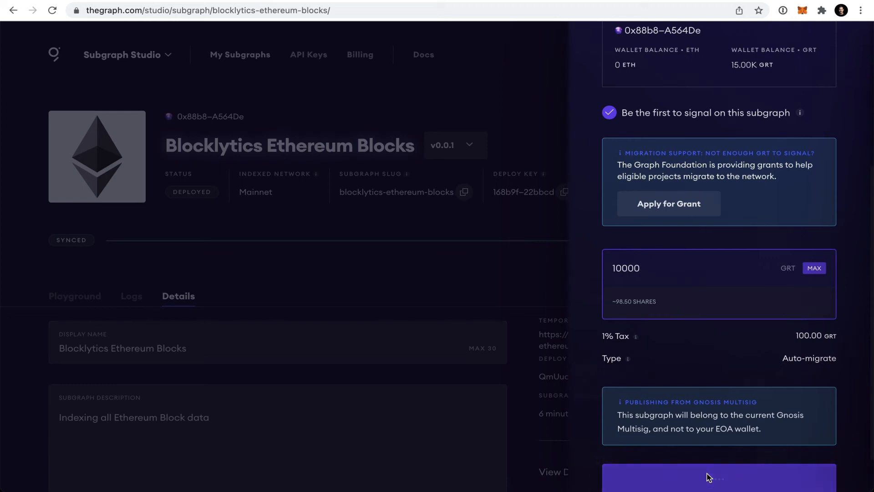
pyautogui.click(719, 478)
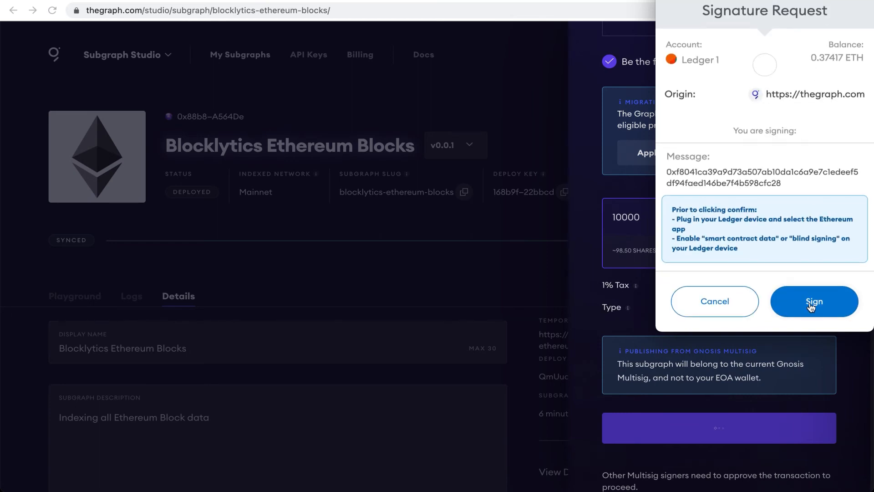
pyautogui.click(814, 301)
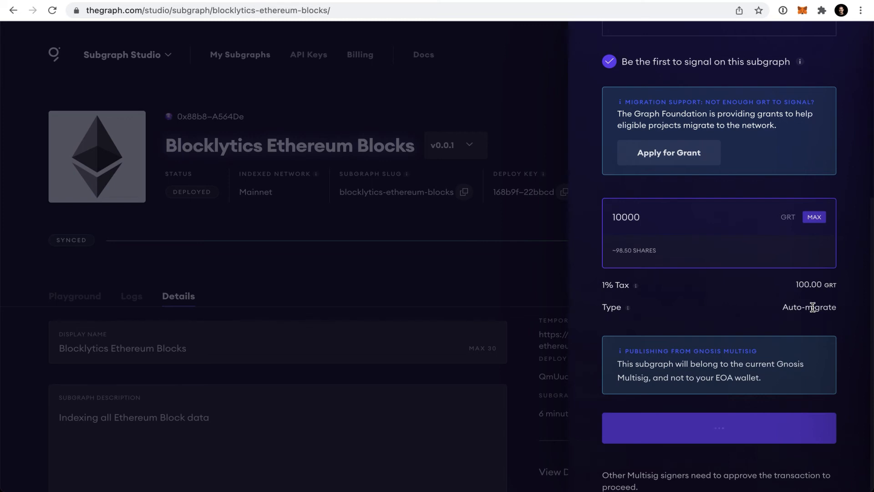
pyautogui.moveTo(763, 329)
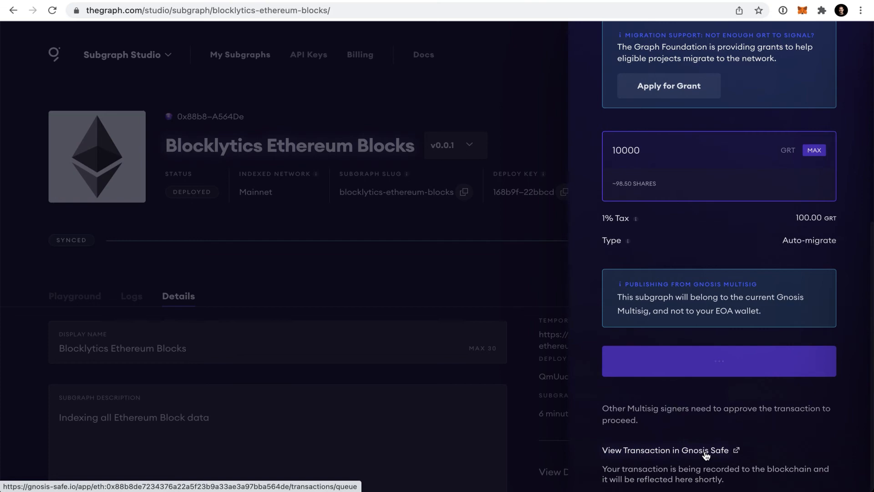
# Execute the queued multicall publishing transaction in the Gnosis Safe queue
pyautogui.click(669, 450)
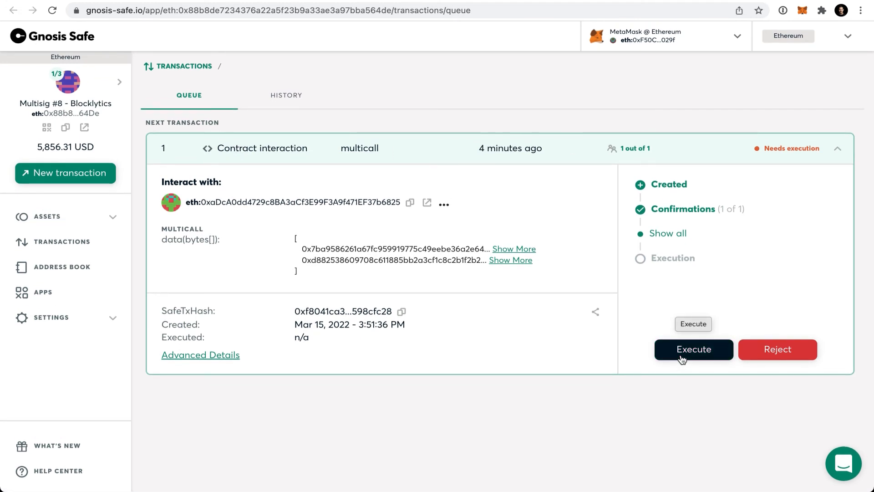
pyautogui.click(693, 349)
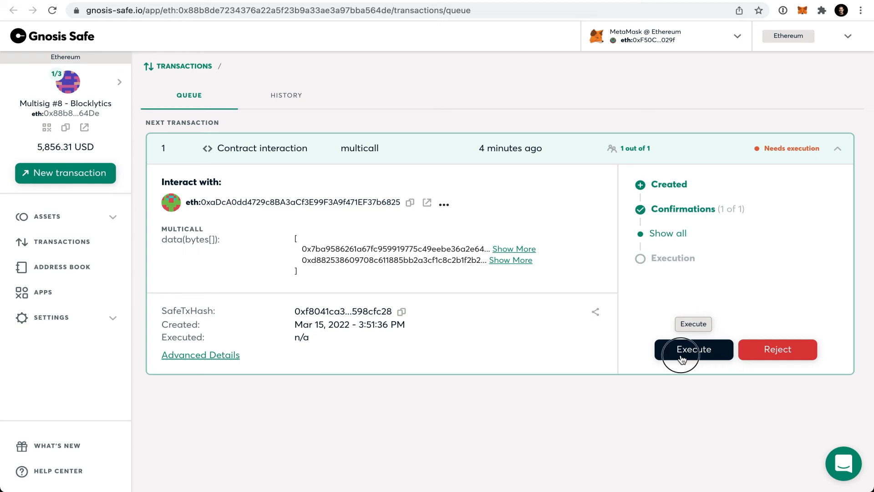
pyautogui.click(693, 349)
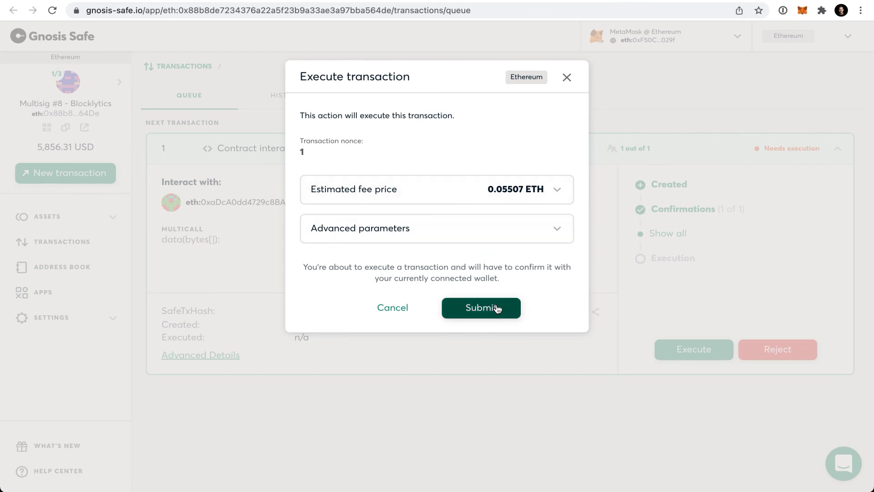
# Submit the multicall execution to MetaMask and edit its gas fee
pyautogui.click(480, 308)
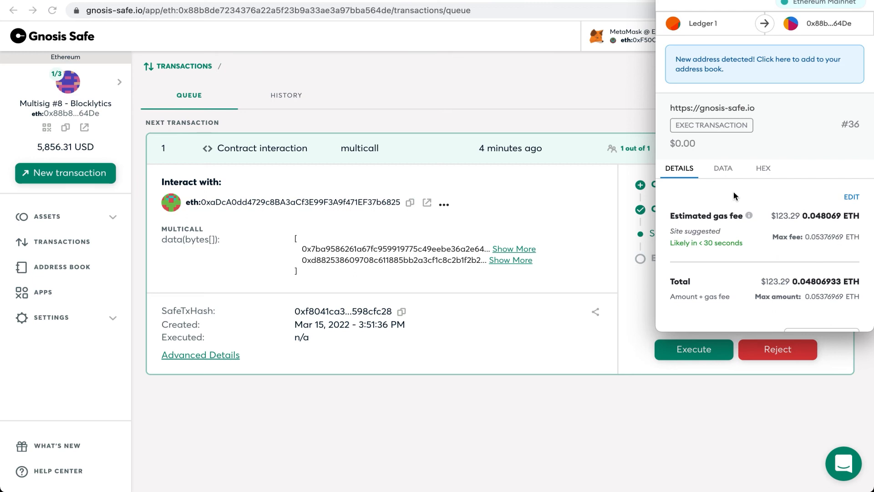
pyautogui.scroll(-3)
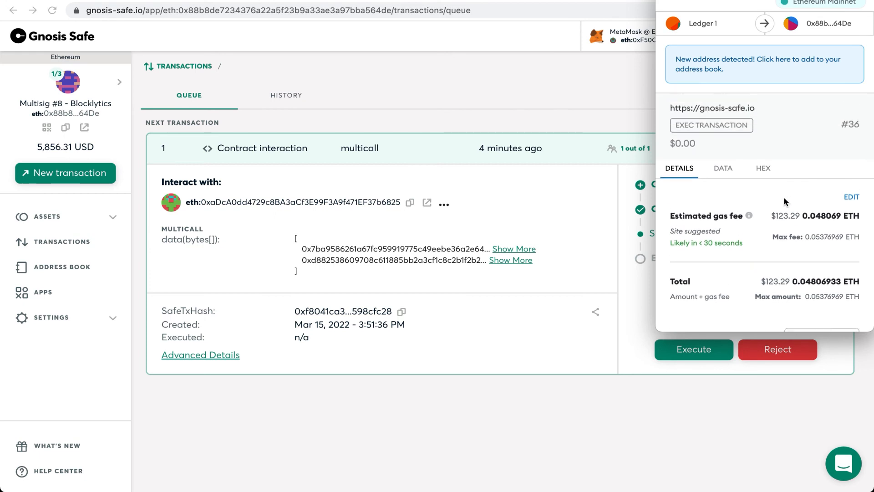
pyautogui.click(852, 196)
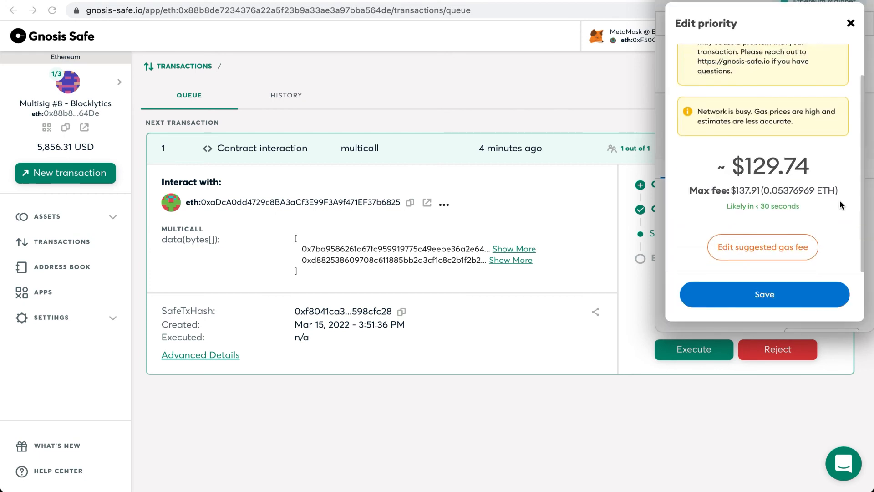
# Set a 1007253 gas limit, 2 GWEI priority fee and 80 GWEI max fee, and save
pyautogui.click(763, 247)
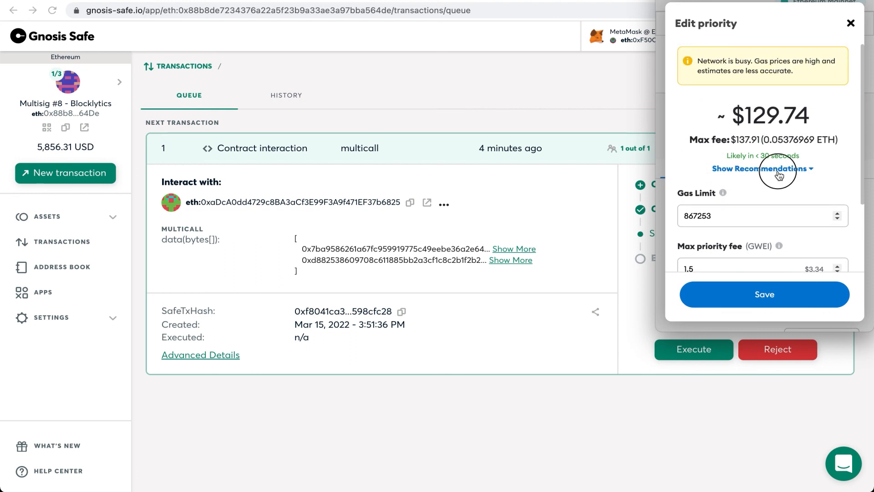
pyautogui.click(760, 169)
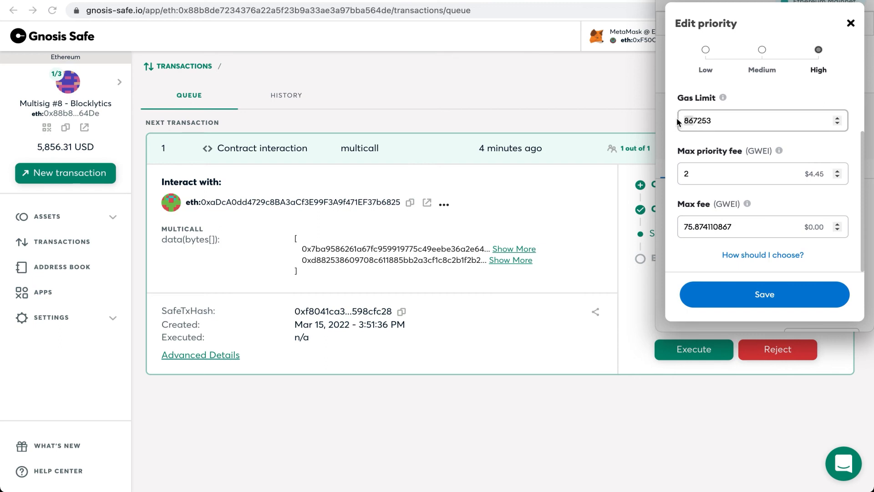
pyautogui.write('1007253')
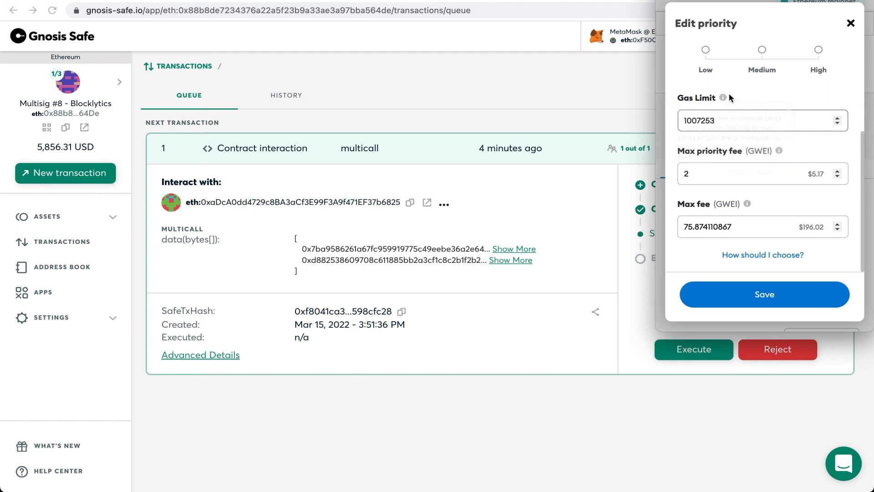
pyautogui.moveTo(705, 248)
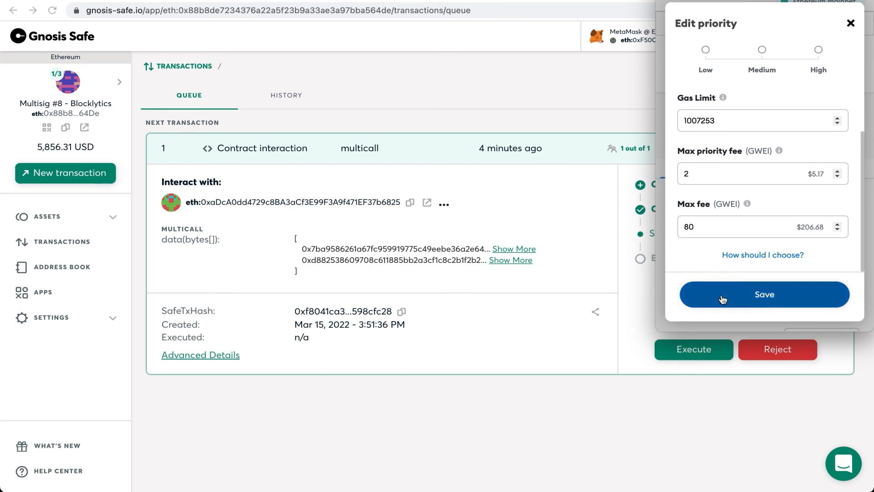
pyautogui.click(763, 295)
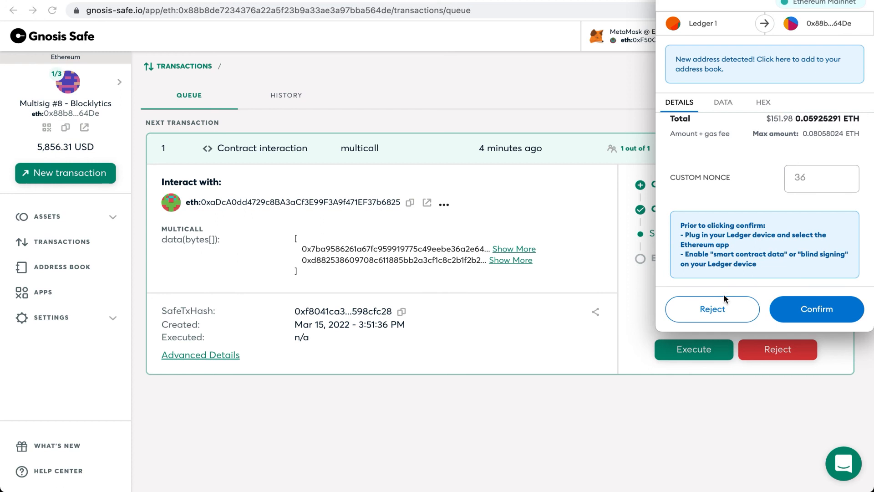
# Confirm the multicall execution in MetaMask and view the pending transaction on Etherscan
pyautogui.click(817, 309)
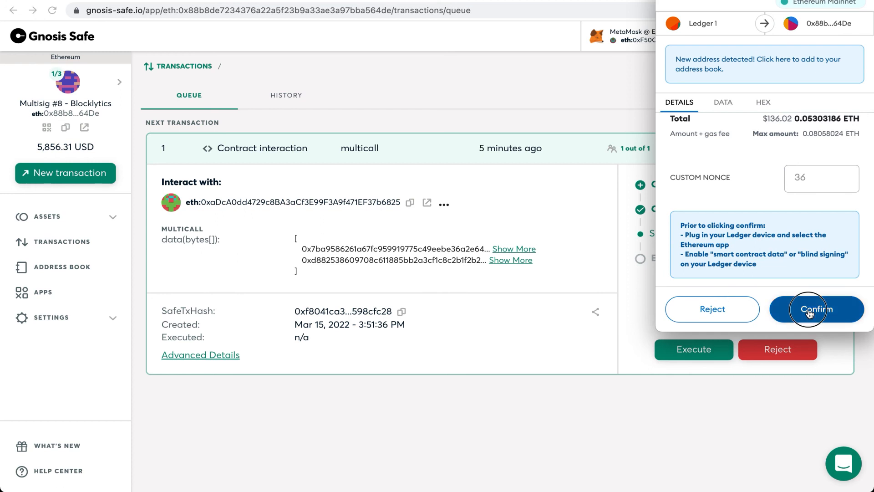
pyautogui.click(816, 309)
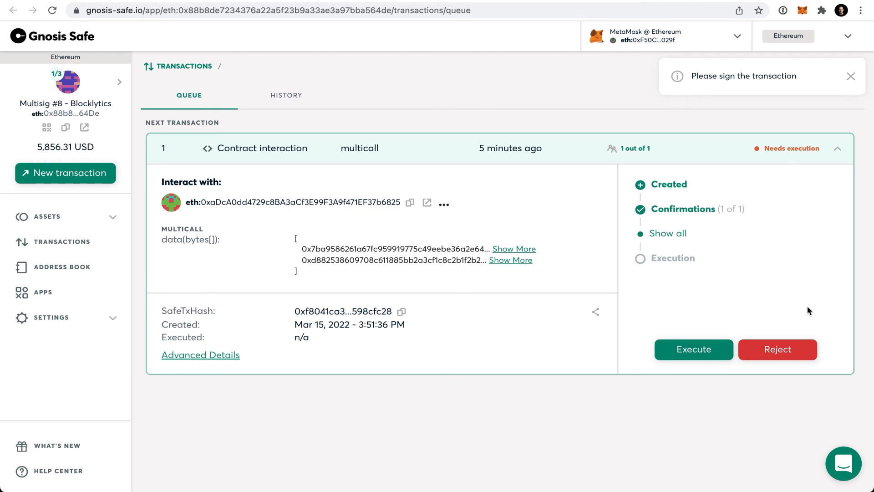
pyautogui.click(693, 350)
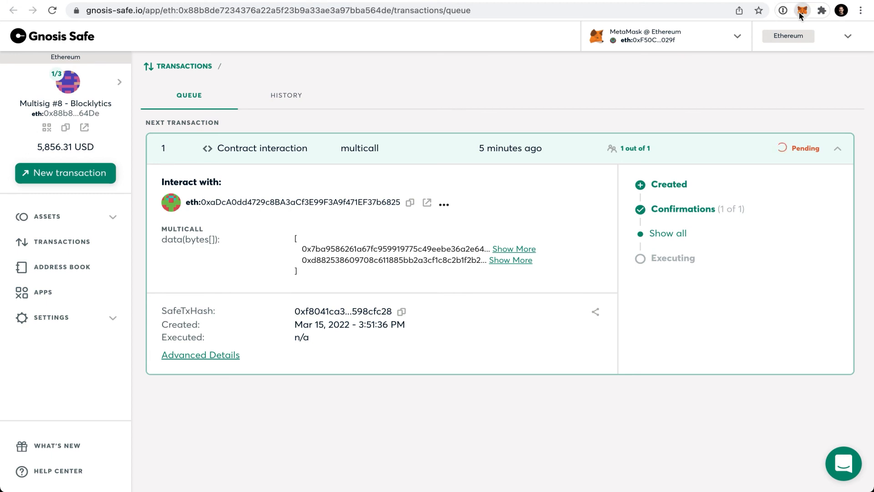
pyautogui.click(802, 10)
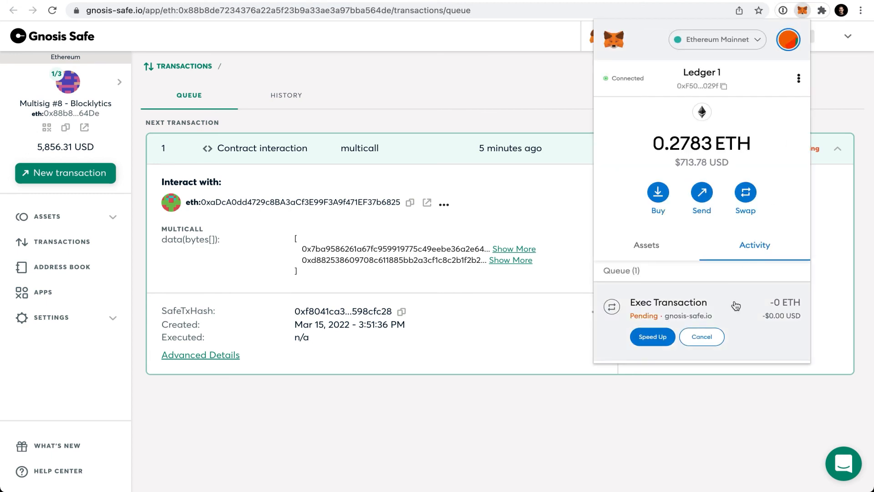
pyautogui.click(668, 302)
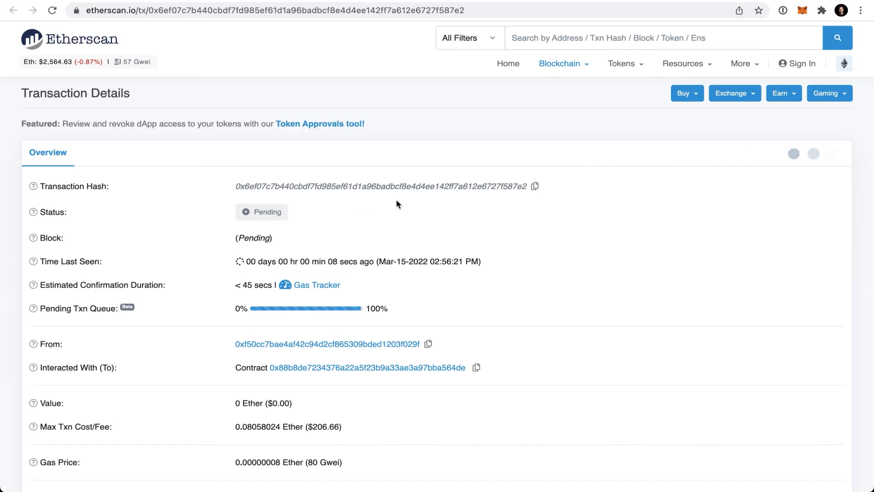
# Review the succeeded transaction's details: Subgraph token minted and 10,000 GRT transferred to curation
pyautogui.scroll(-3)
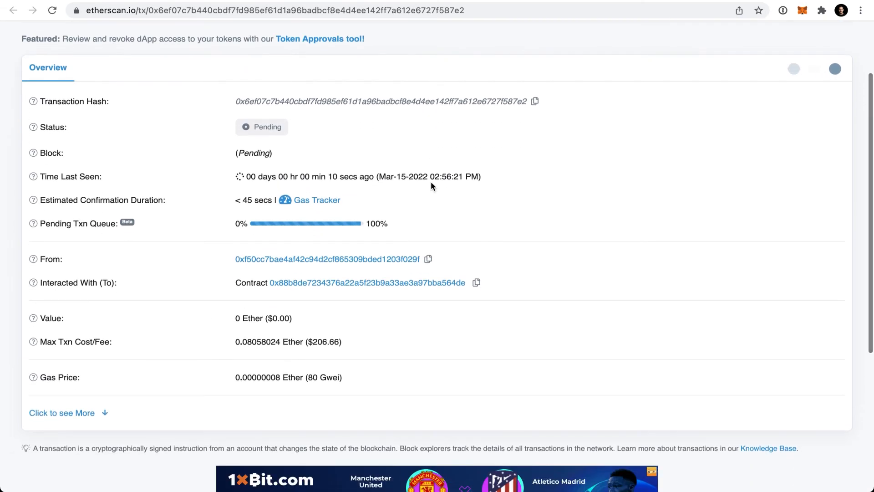
pyautogui.moveTo(316, 342)
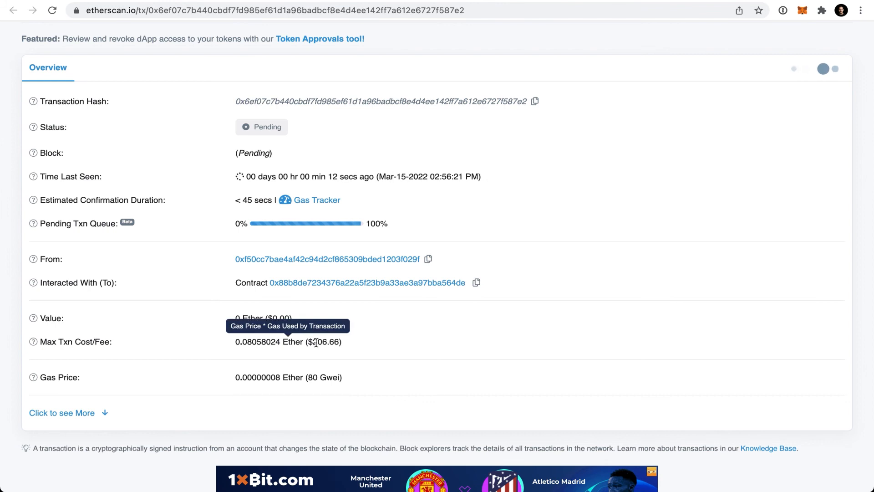
pyautogui.click(62, 413)
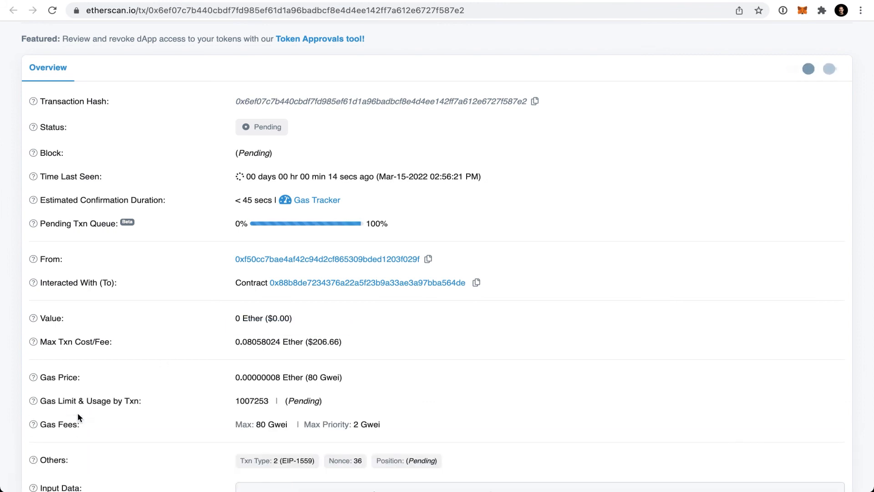
pyautogui.scroll(-3)
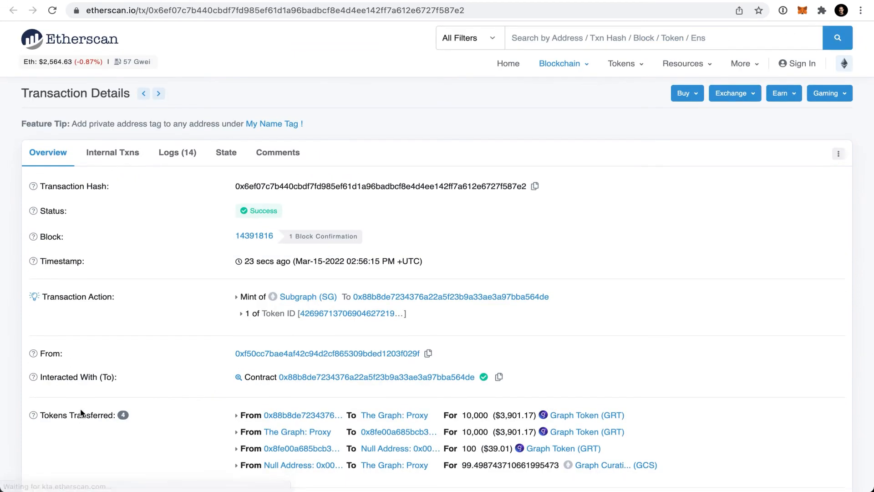
pyautogui.scroll(-3)
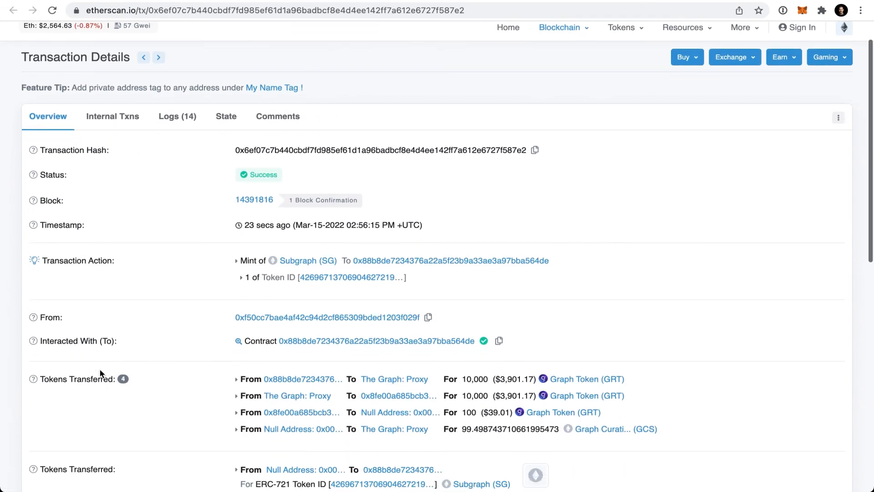
pyautogui.scroll(-3)
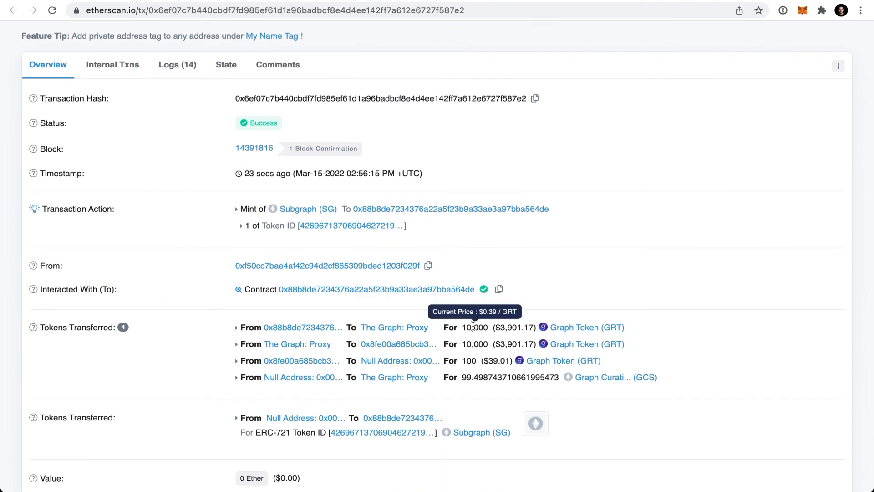
pyautogui.moveTo(631, 329)
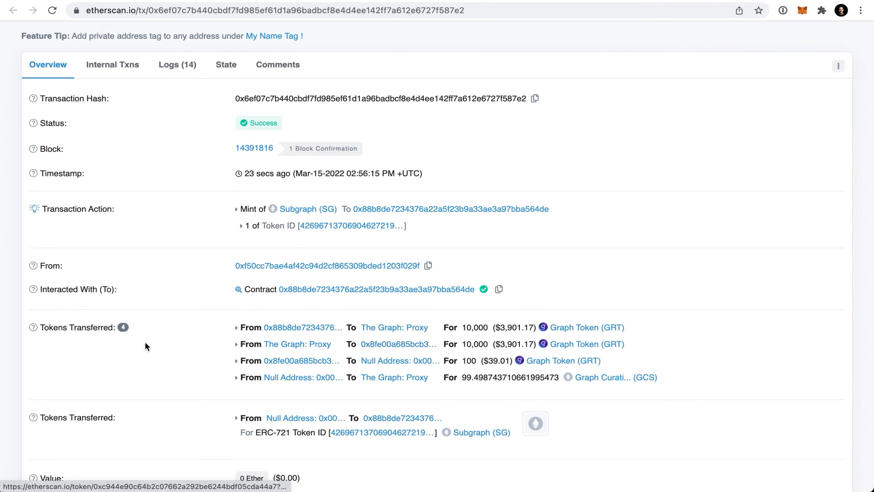
pyautogui.scroll(-3)
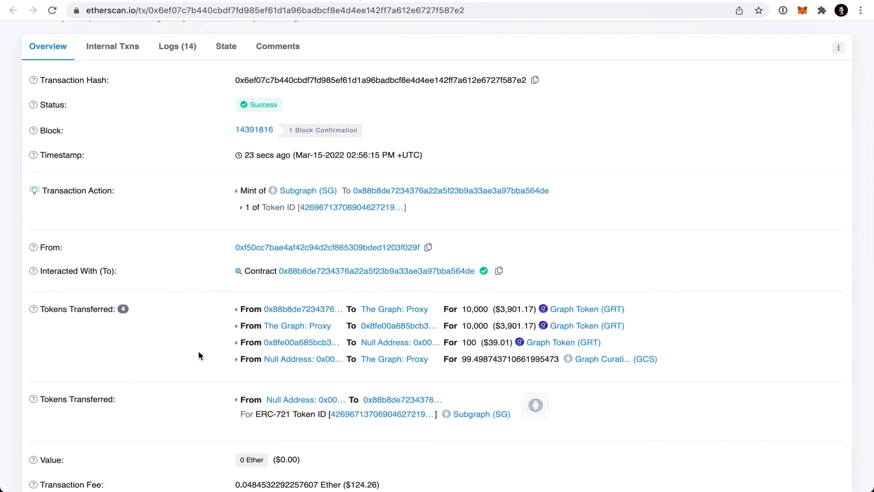
pyautogui.scroll(-3)
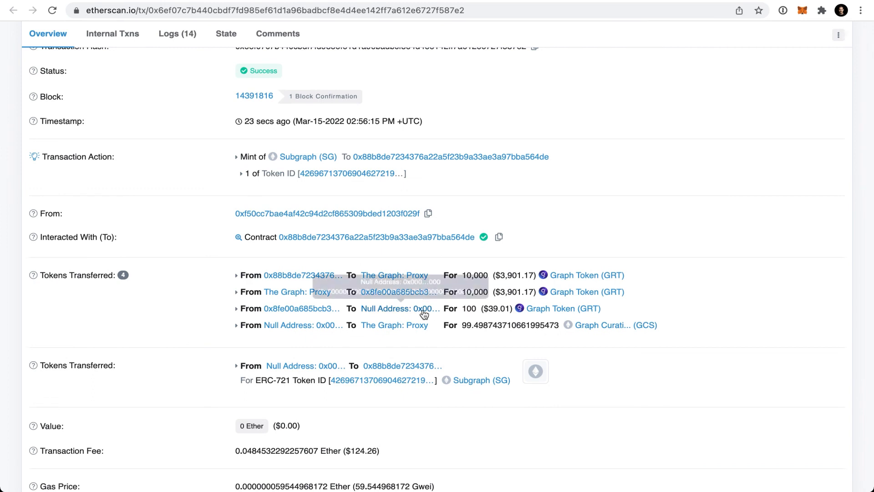
pyautogui.scroll(-3)
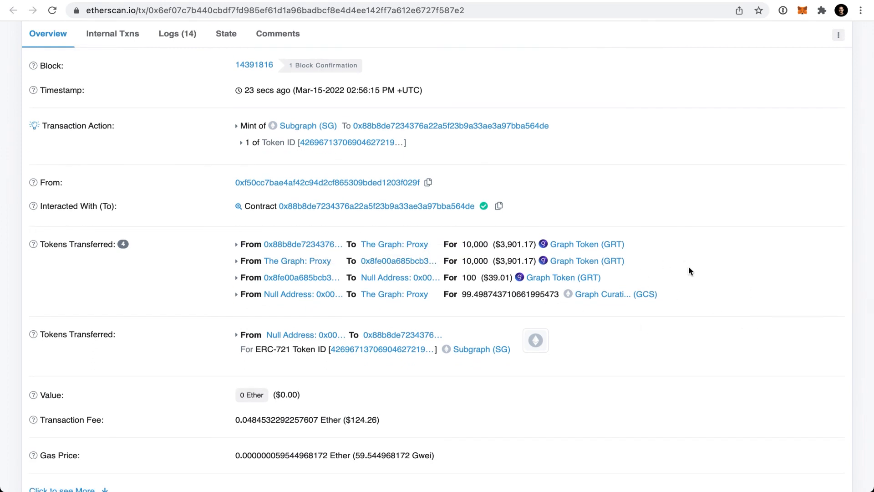
pyautogui.moveTo(715, 297)
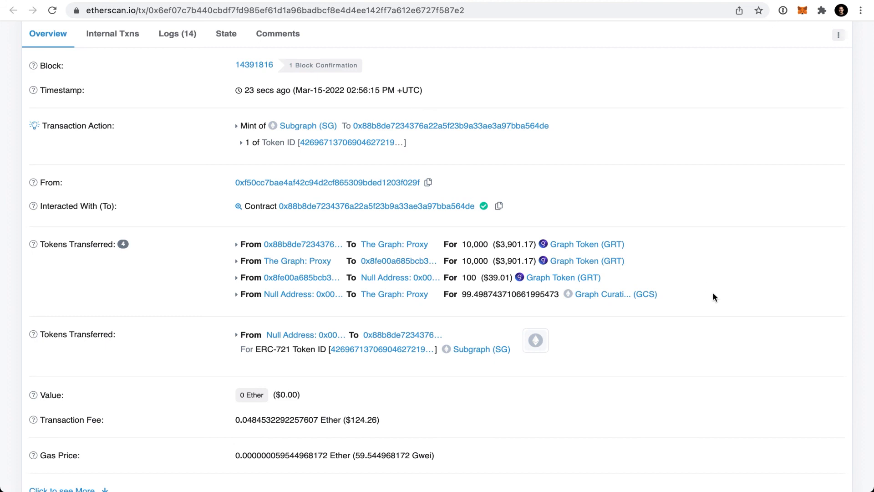
pyautogui.moveTo(522, 313)
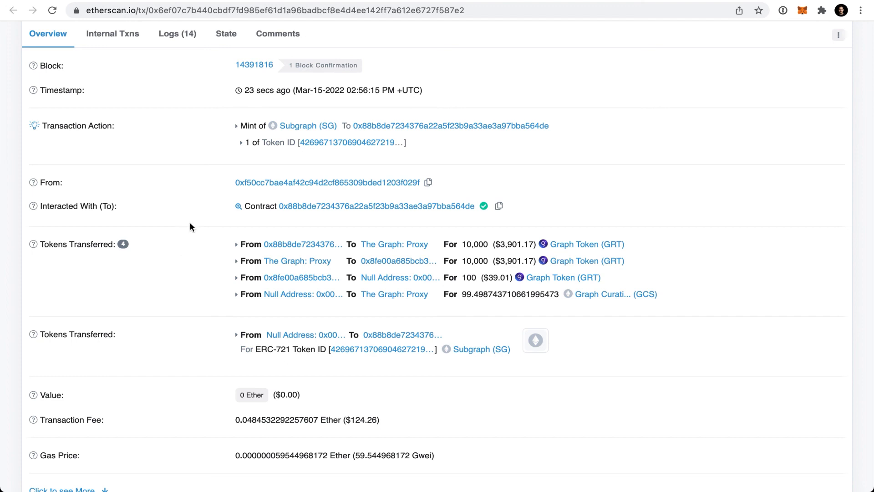
pyautogui.scroll(-3)
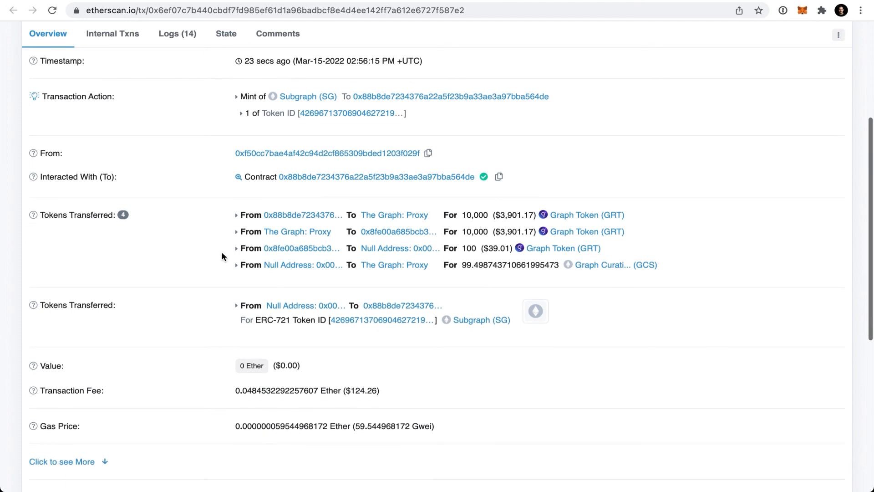
pyautogui.moveTo(615, 264)
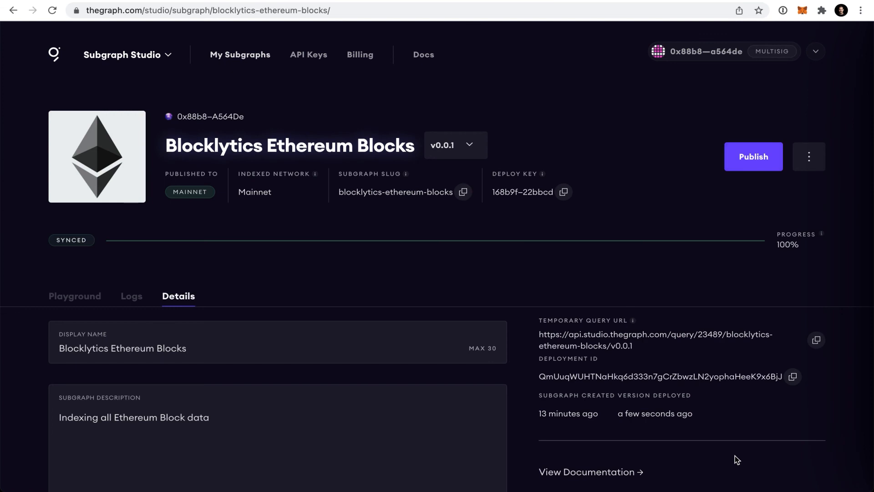
pyautogui.moveTo(228, 234)
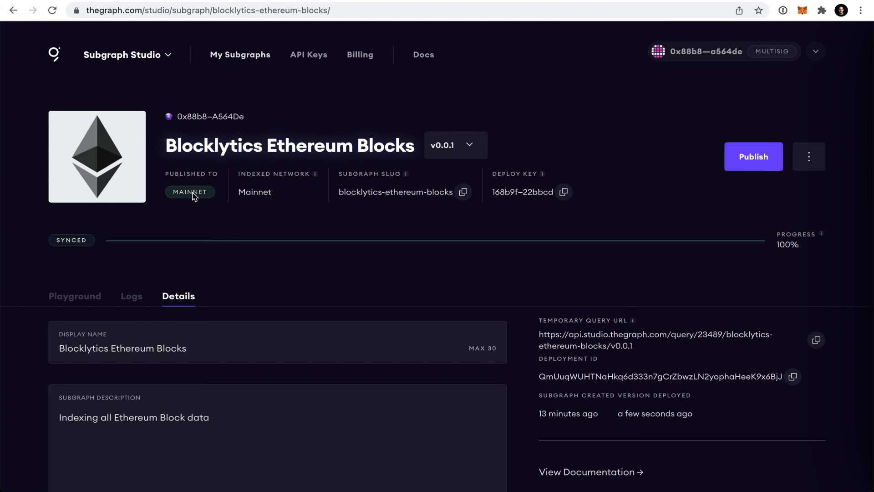
pyautogui.moveTo(622, 197)
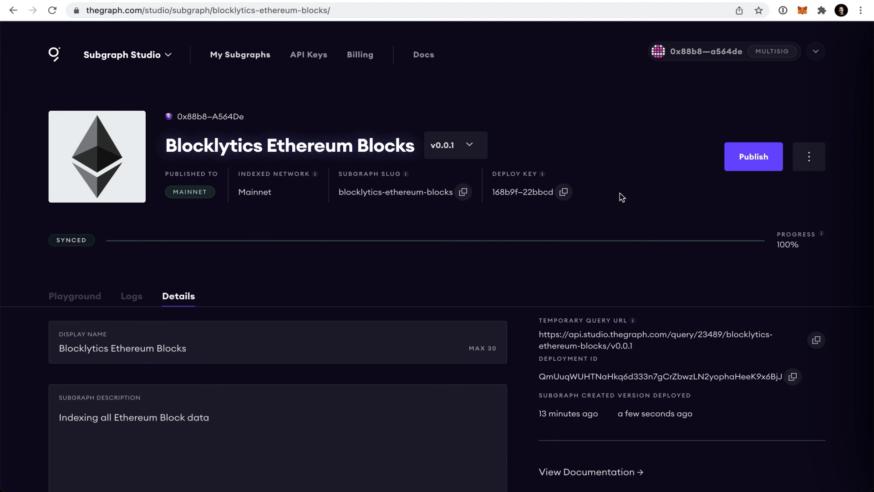
# View the published mainnet subgraph from the more-options menu beside Publish
pyautogui.click(809, 156)
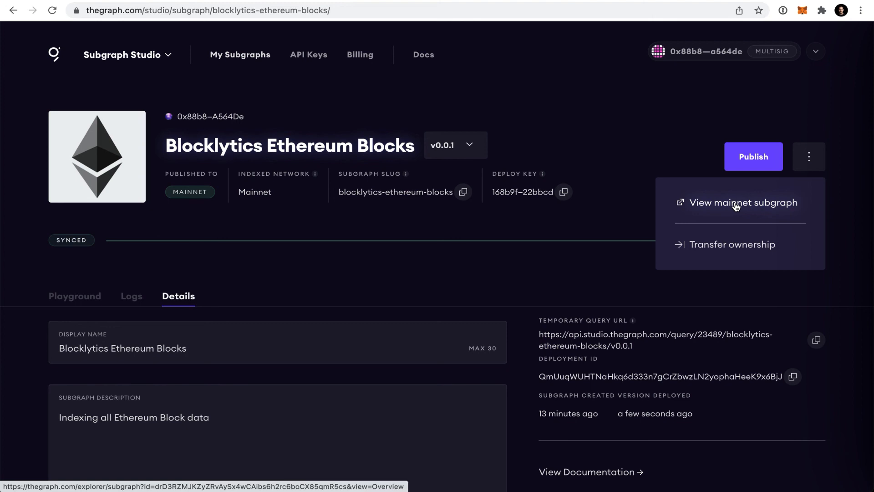
pyautogui.click(744, 202)
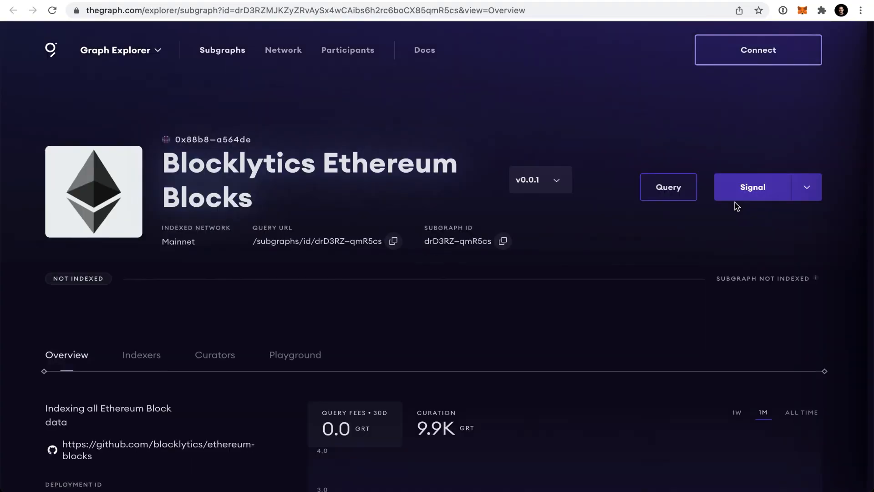
# Review the Explorer Overview showing 9.9K GRT curation and no indexers, then switch to Discord
pyautogui.scroll(-3)
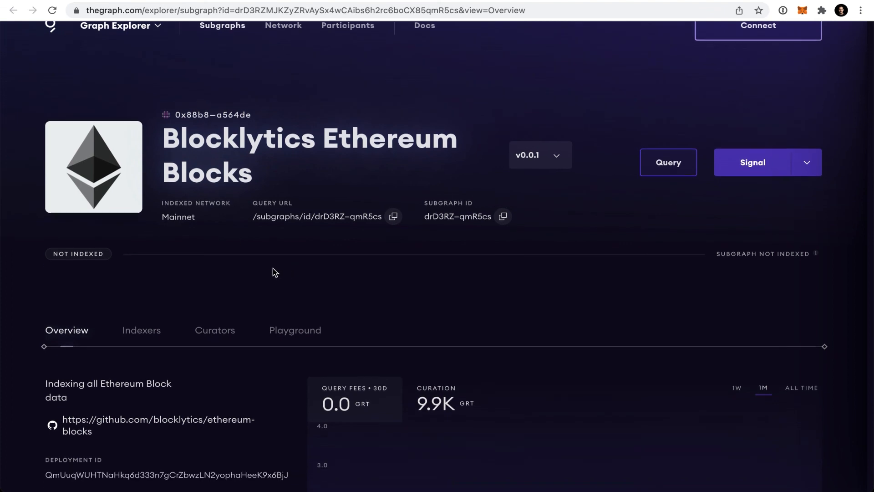
pyautogui.scroll(-3)
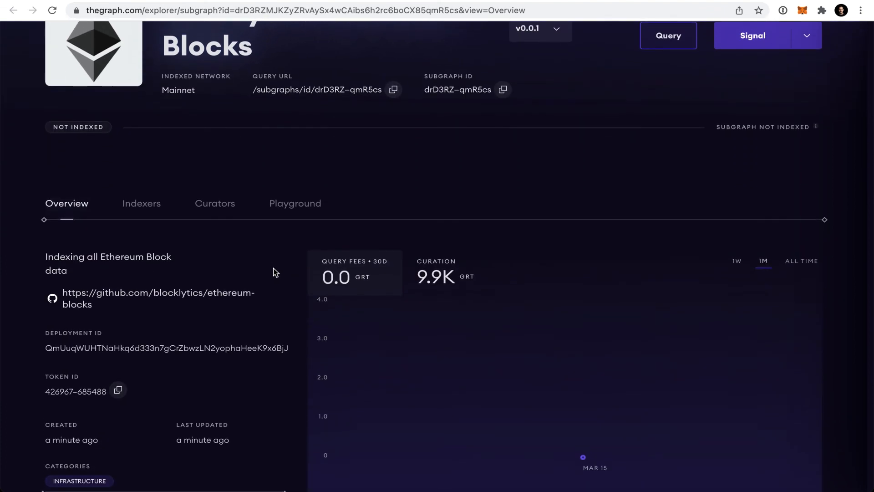
pyautogui.scroll(-3)
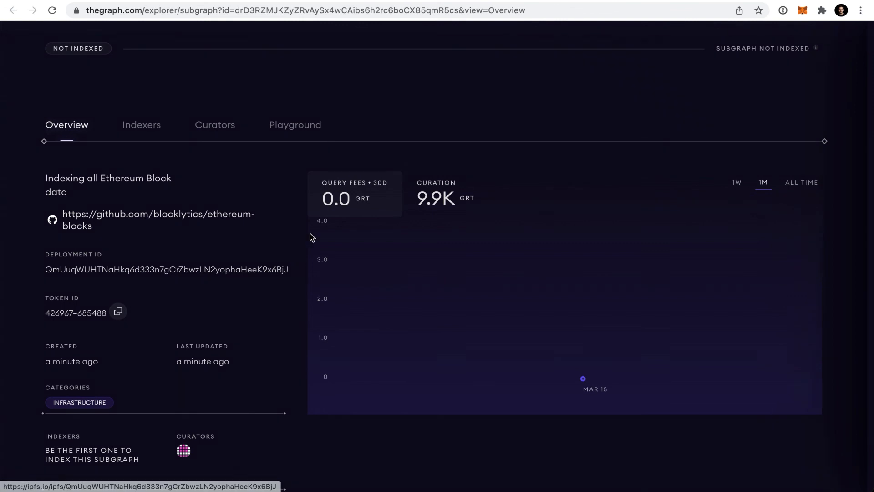
pyautogui.press('Cmd+Tab')
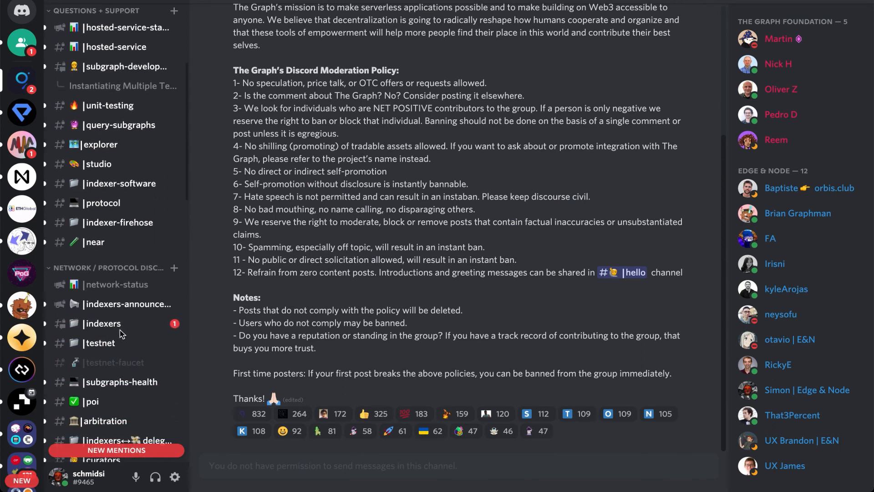
# Post 'New ... deployed to the decentralised network with white-glove...' in #indexers and remove its link preview
pyautogui.click(102, 323)
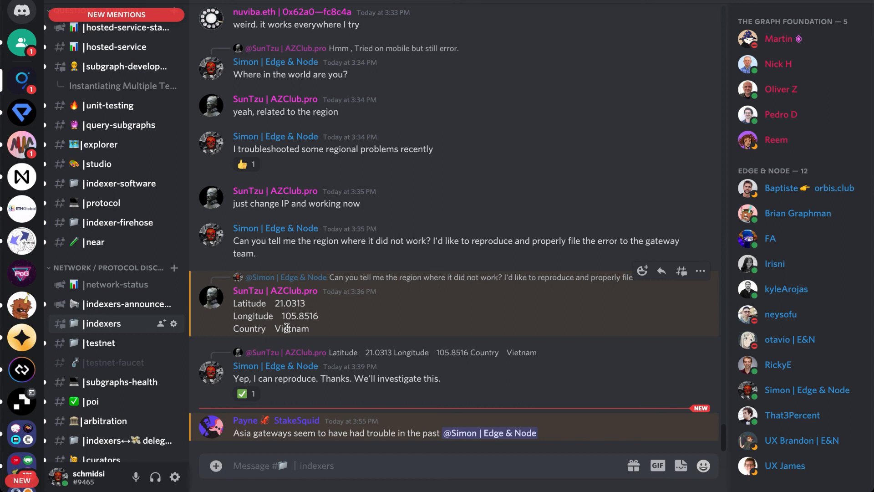
pyautogui.write('New subgraph')
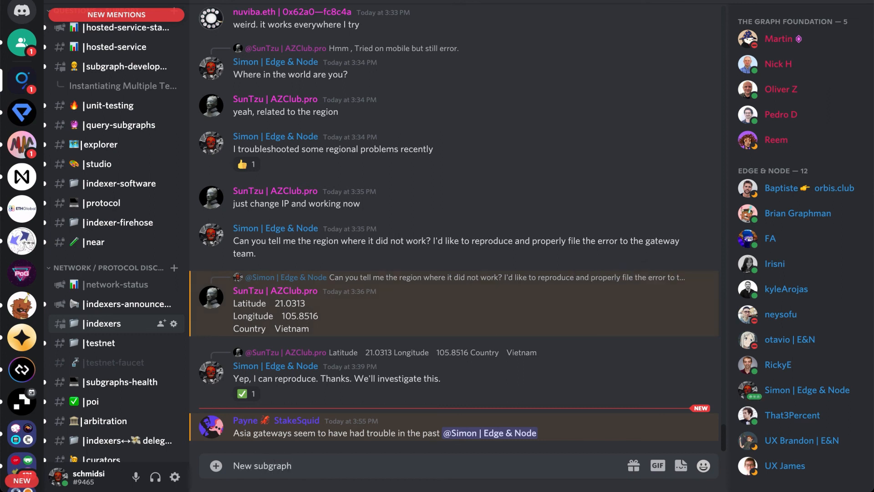
pyautogui.write('deployed')
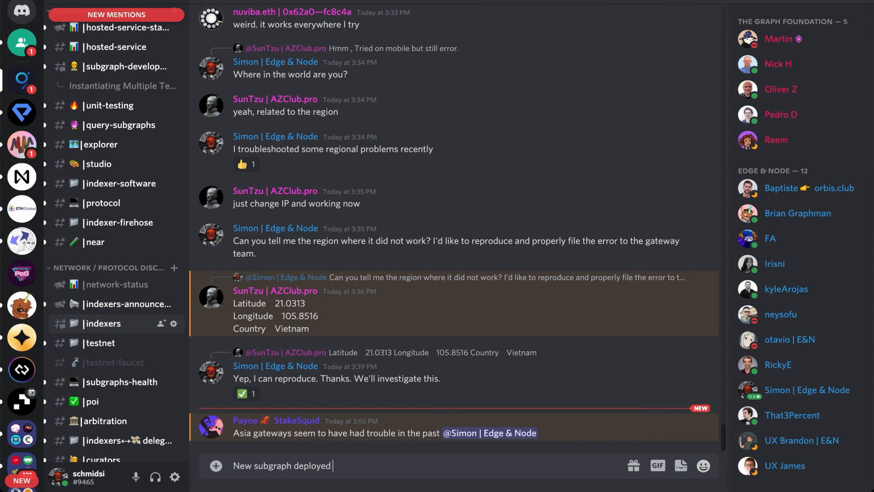
pyautogui.write('to the de')
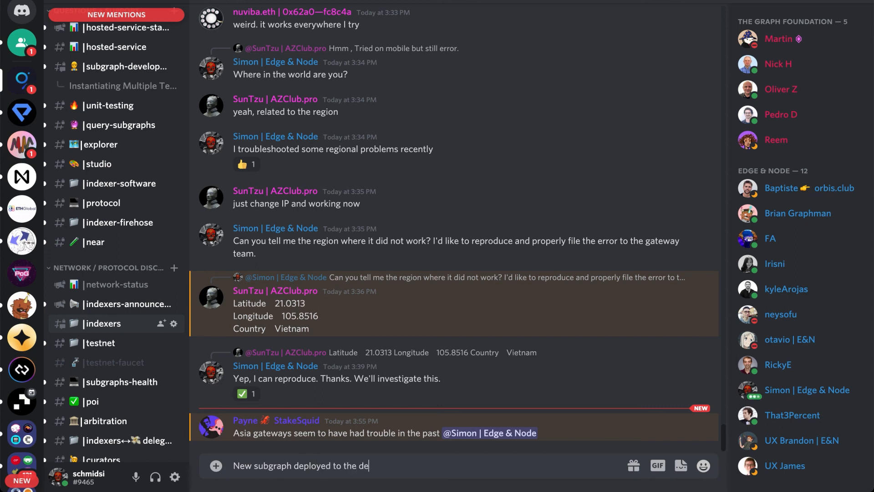
pyautogui.write('centralised ne')
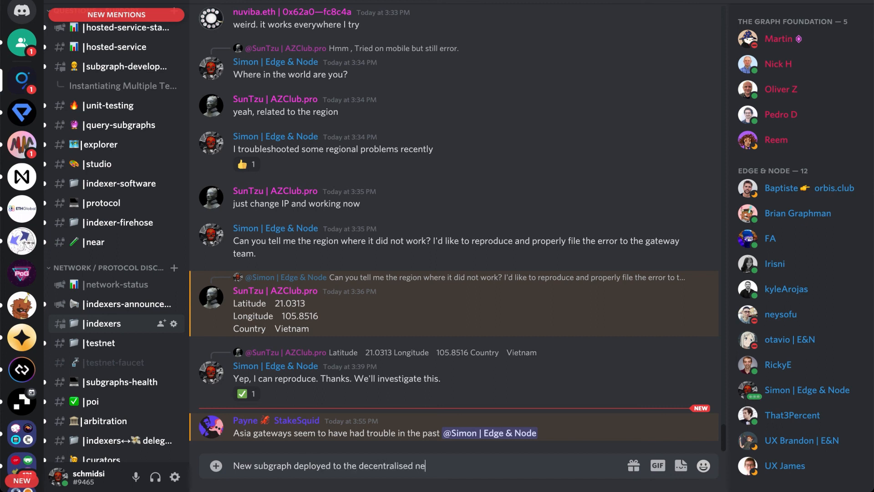
pyautogui.write('twor')
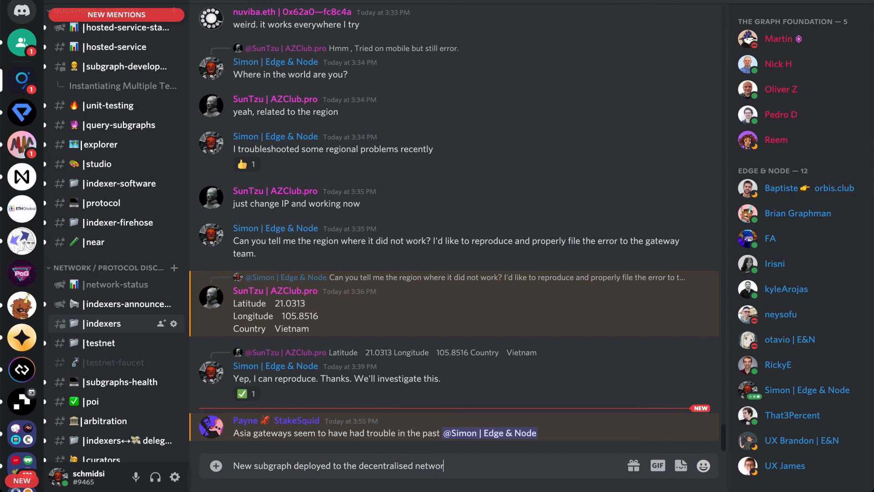
pyautogui.write('with')
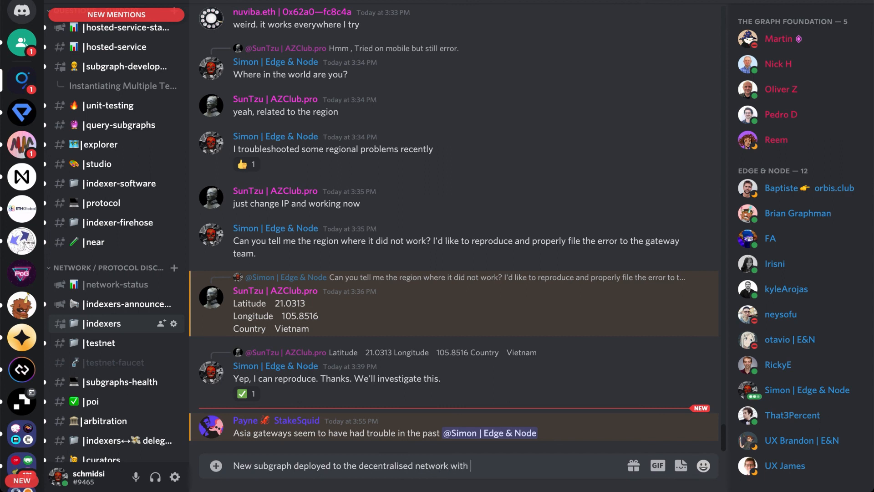
pyautogui.write('white-glo')
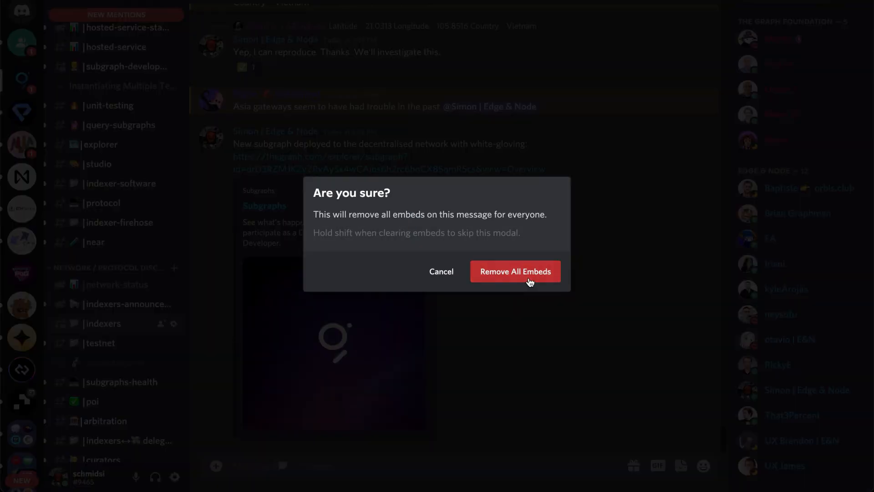
pyautogui.click(515, 272)
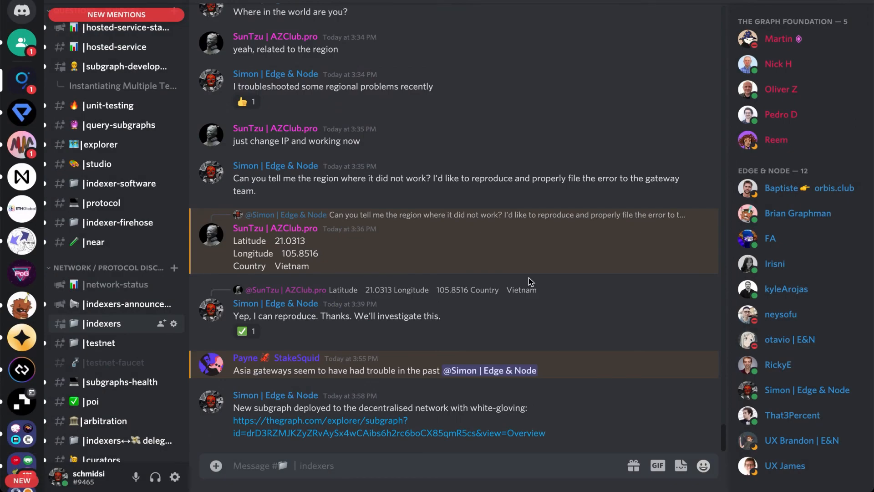